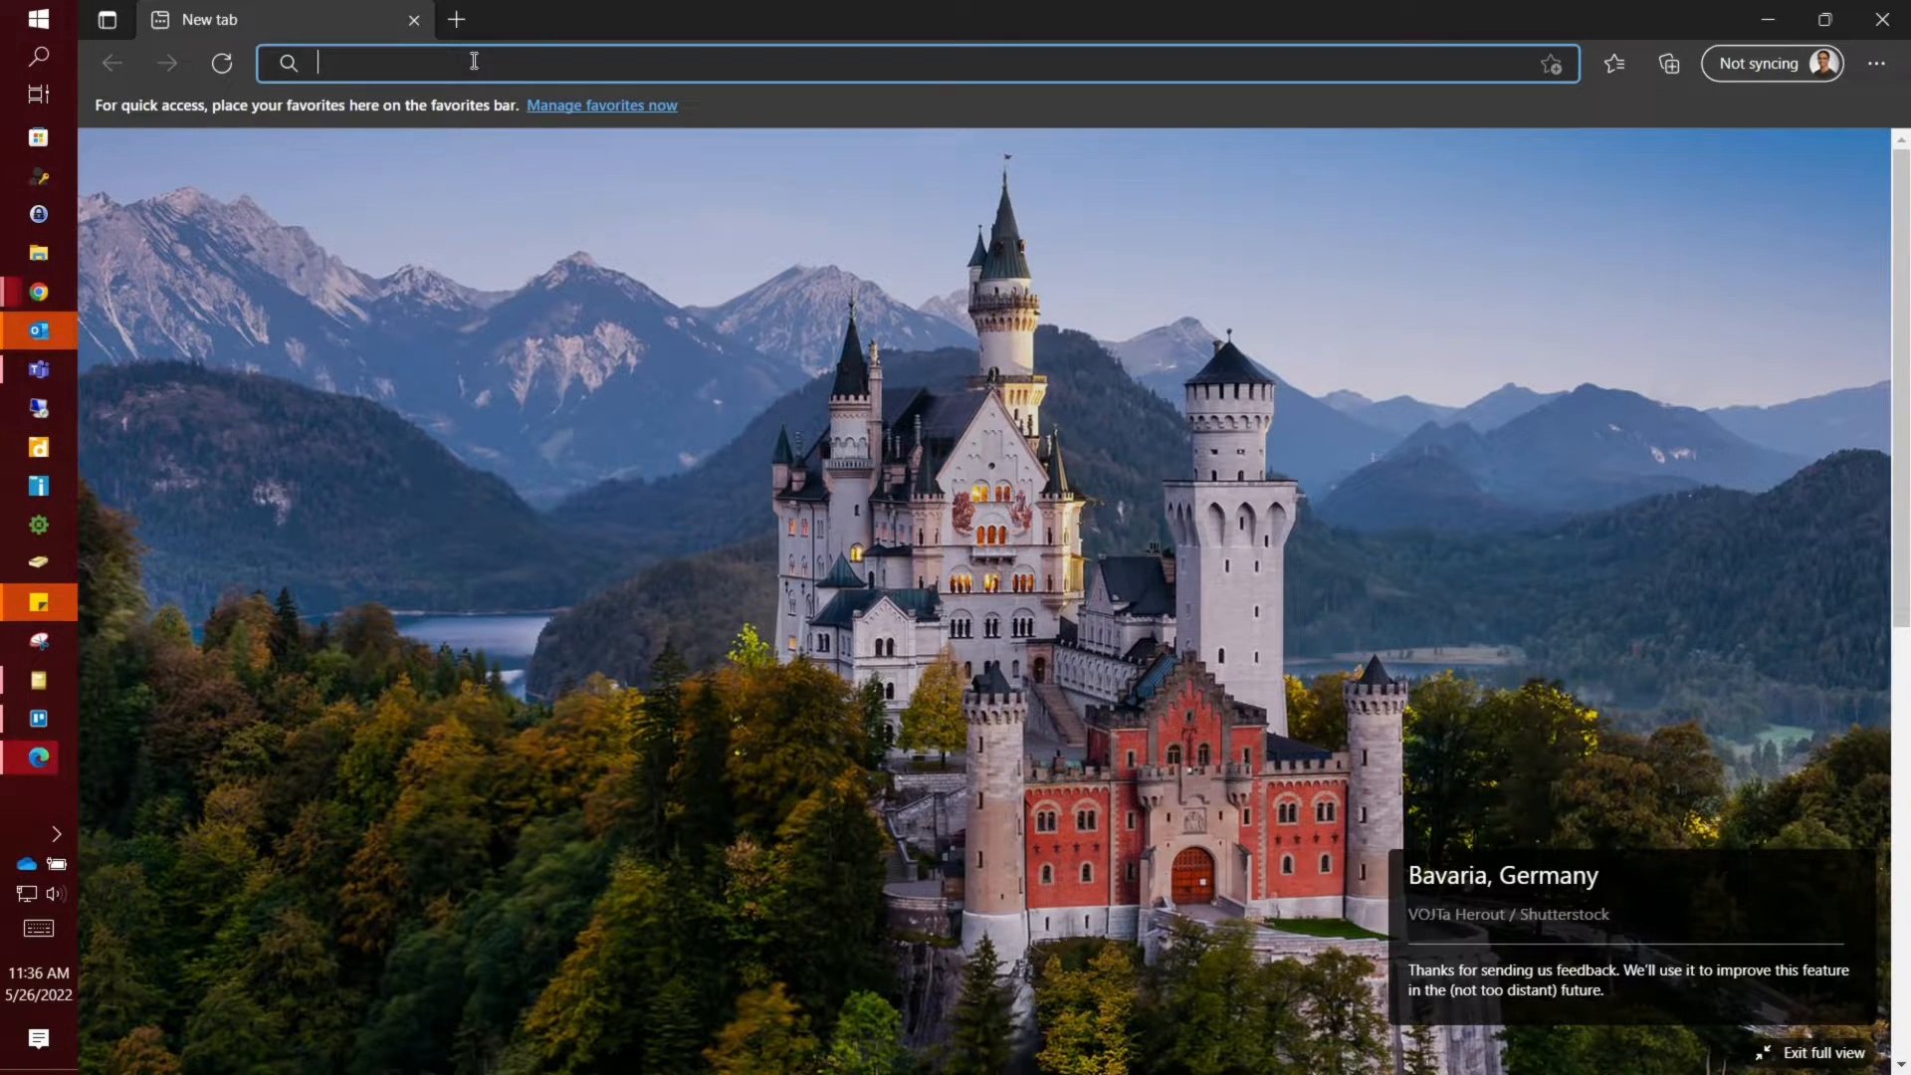
# Navigate the address bar to the edge://flags Experiments page
pyautogui.write('e')
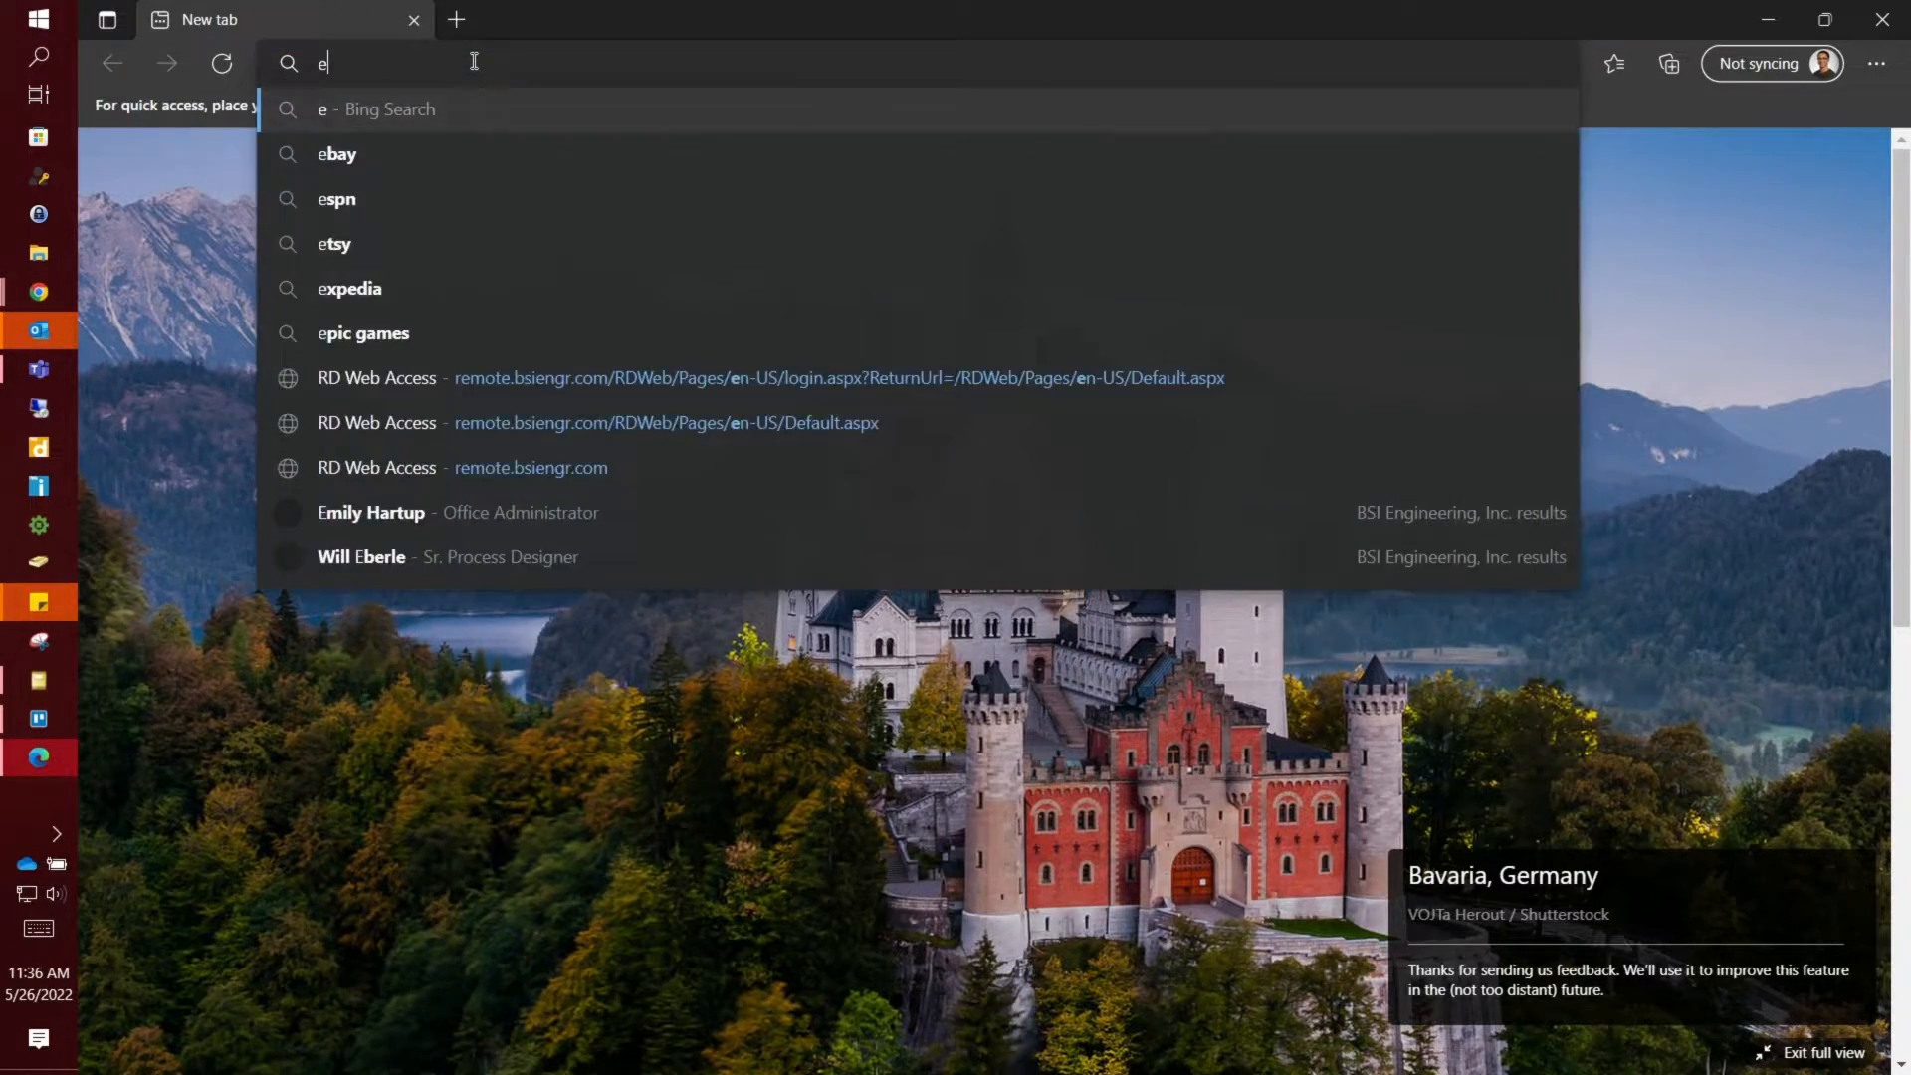
pyautogui.write('edge://version')
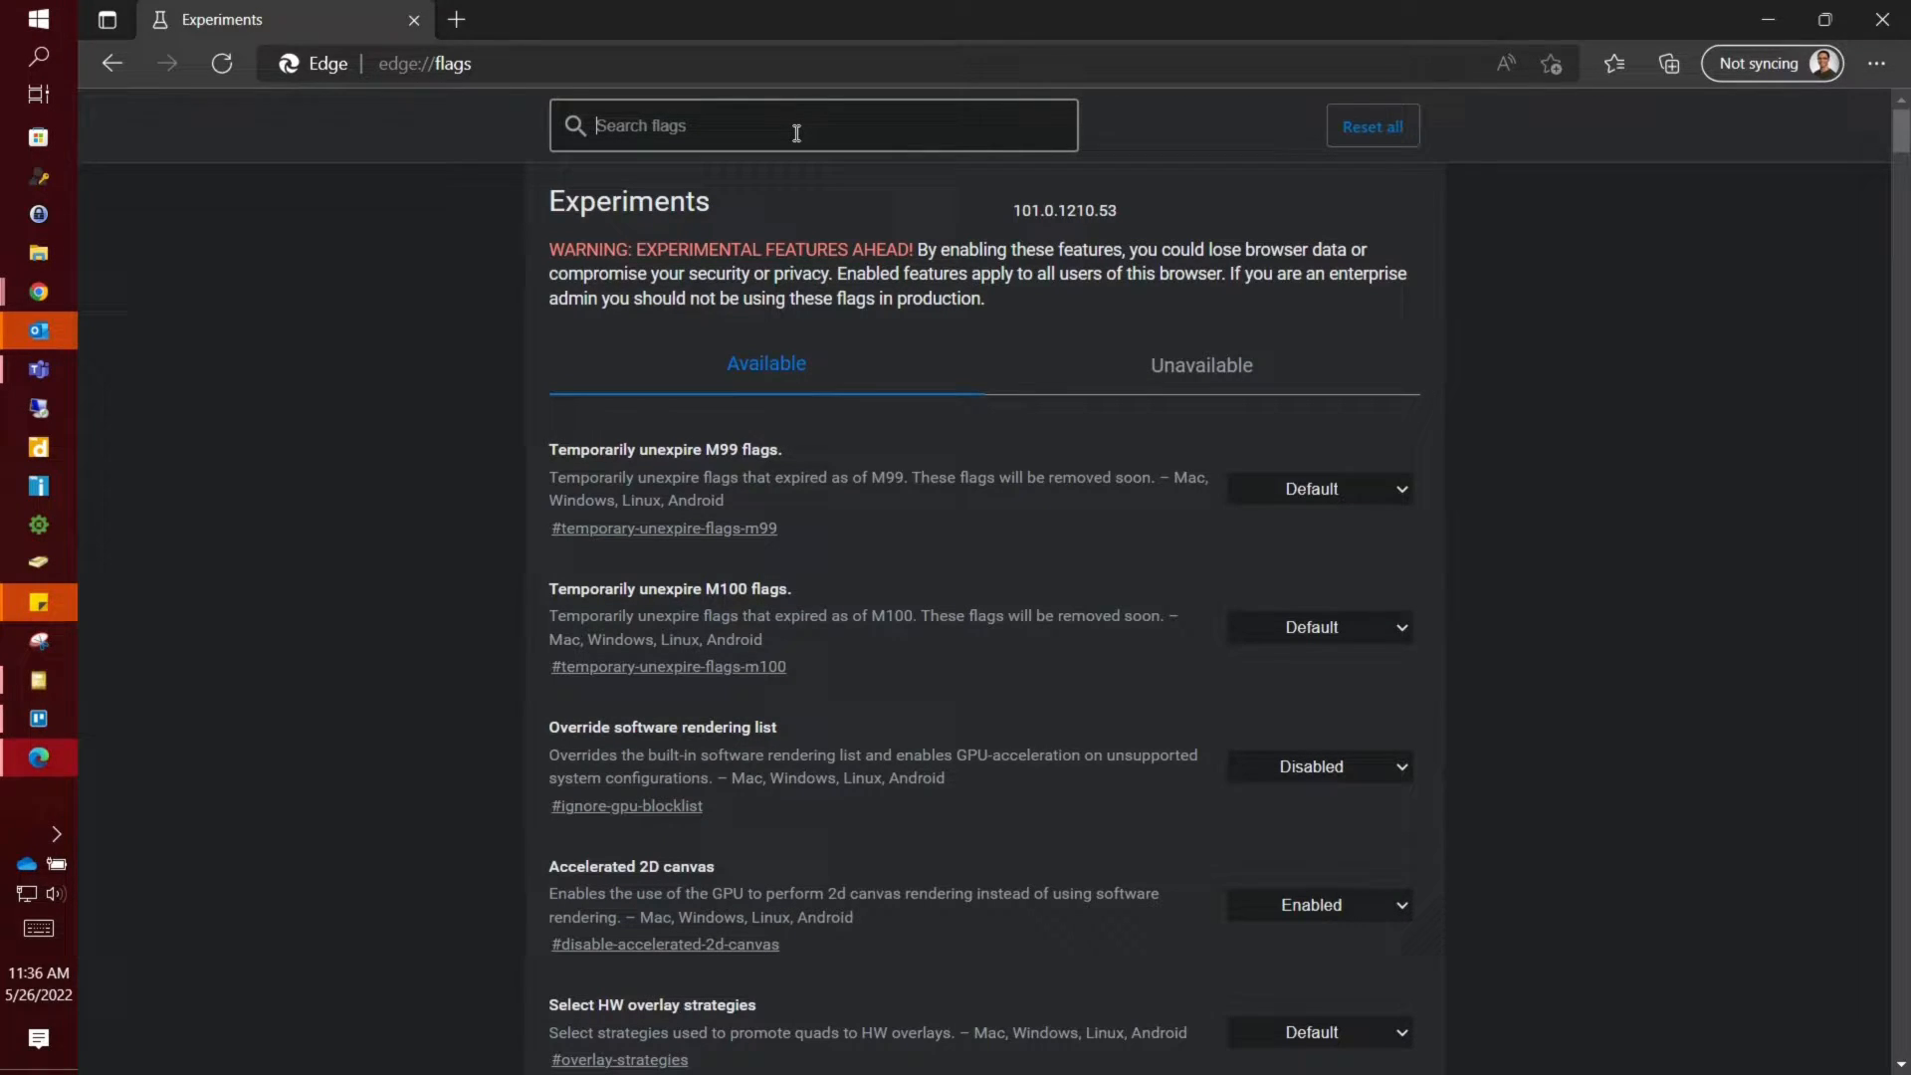
# Filter flags by 'Click', enable ClickOnce Support, and restart Edge
pyautogui.write('Click')
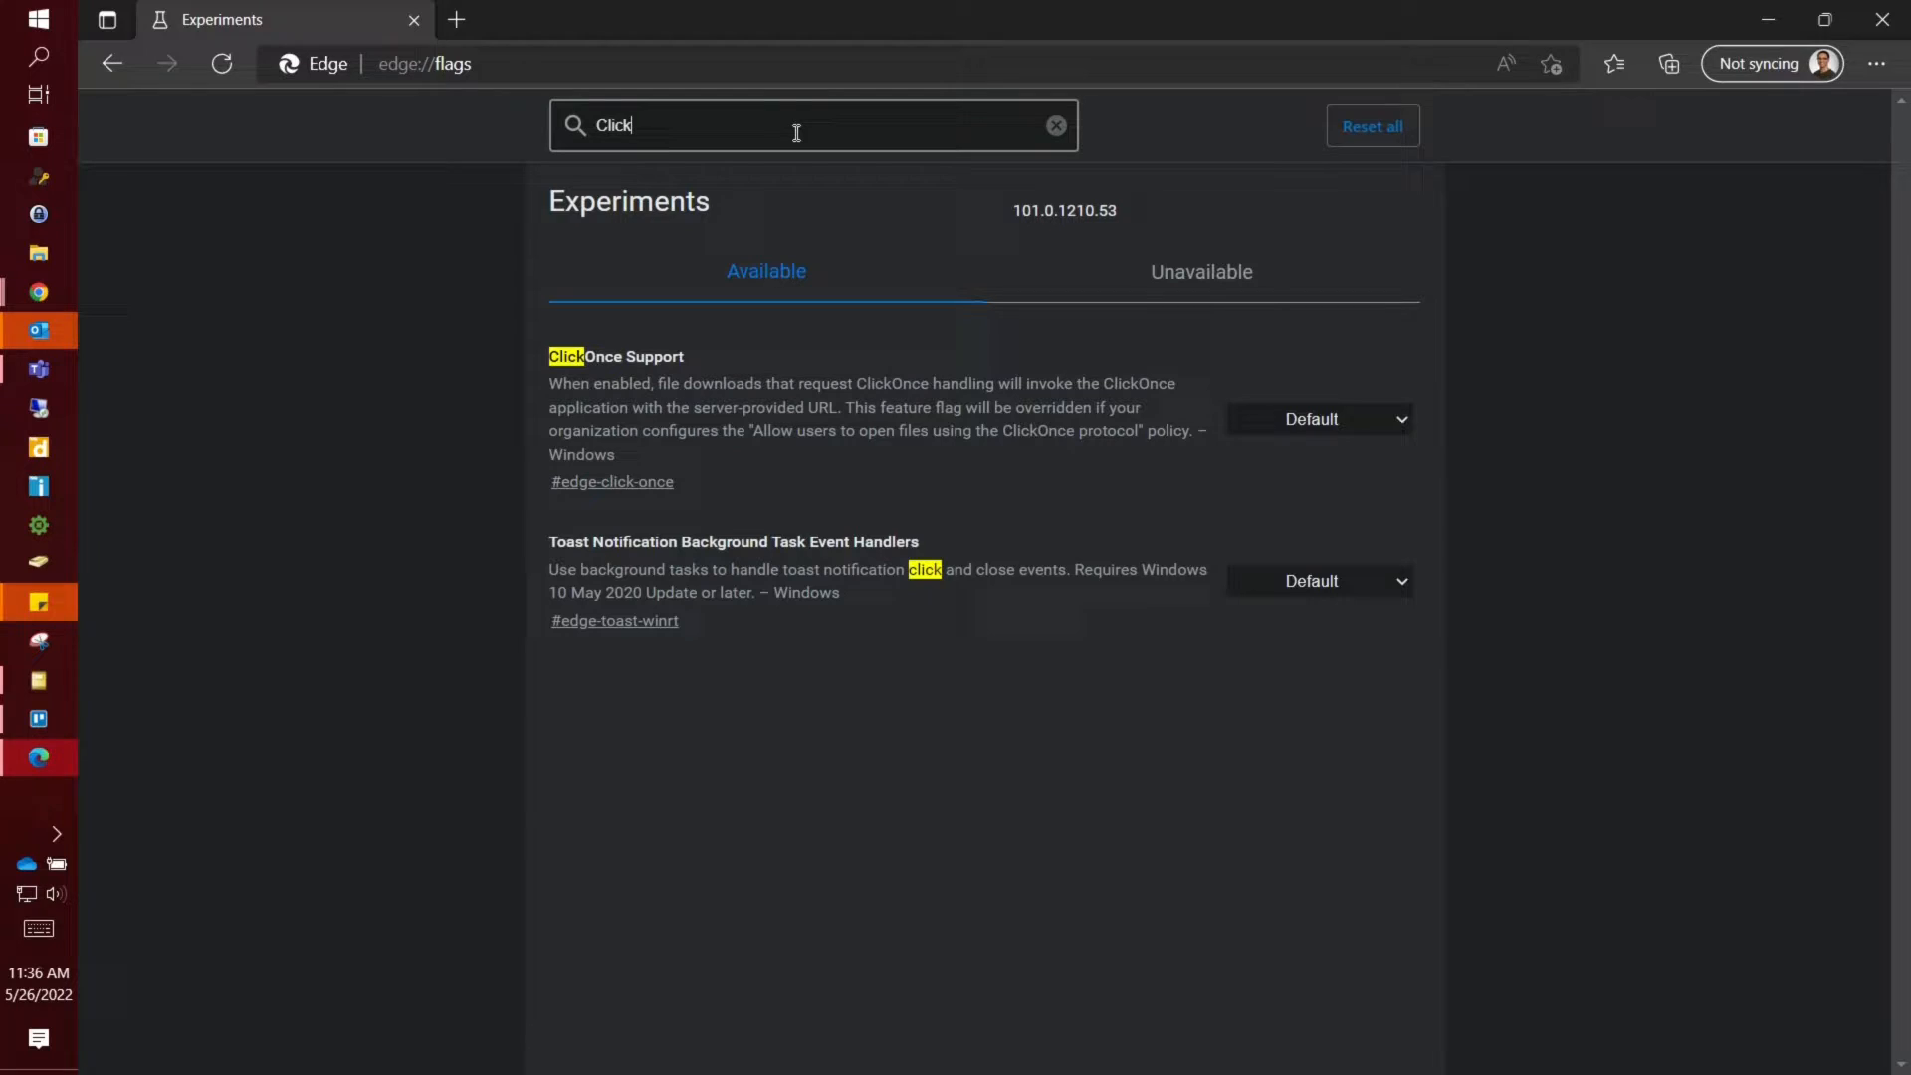
pyautogui.moveTo(857, 402)
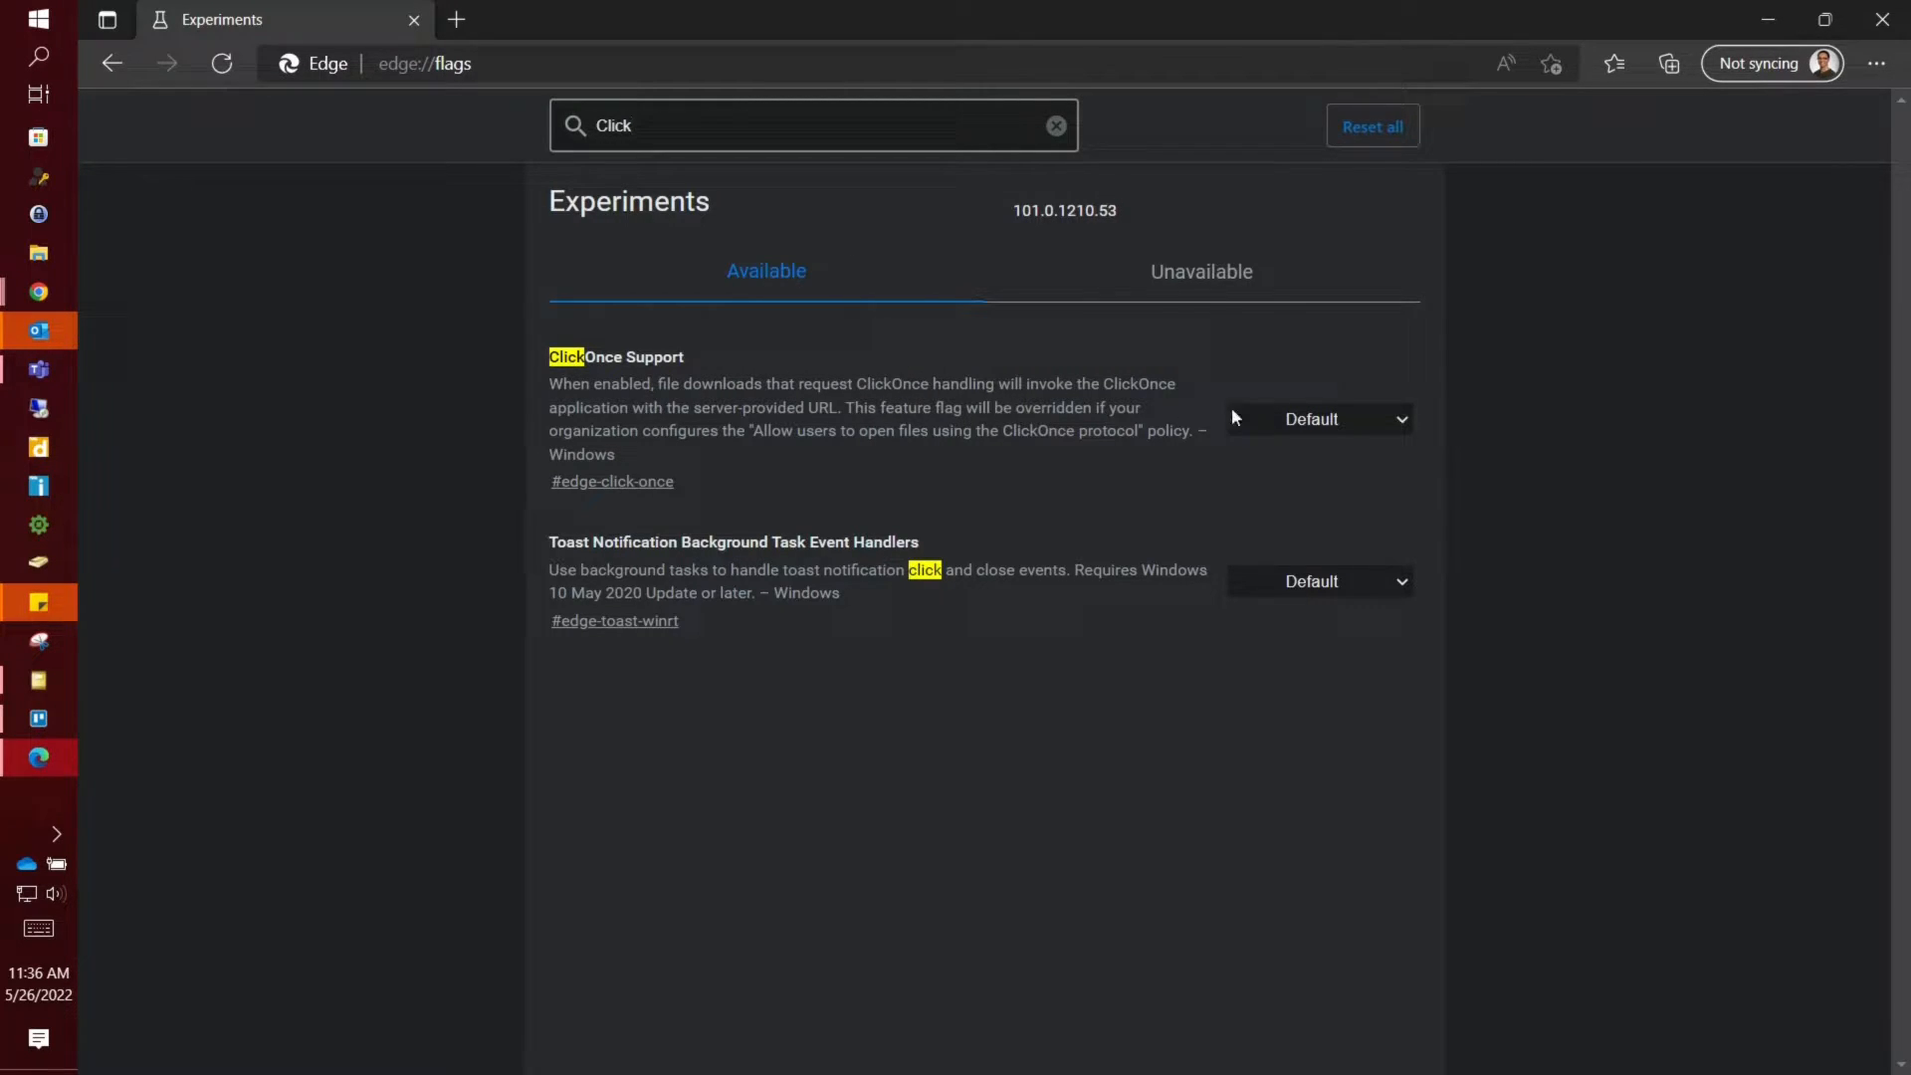
pyautogui.click(1319, 418)
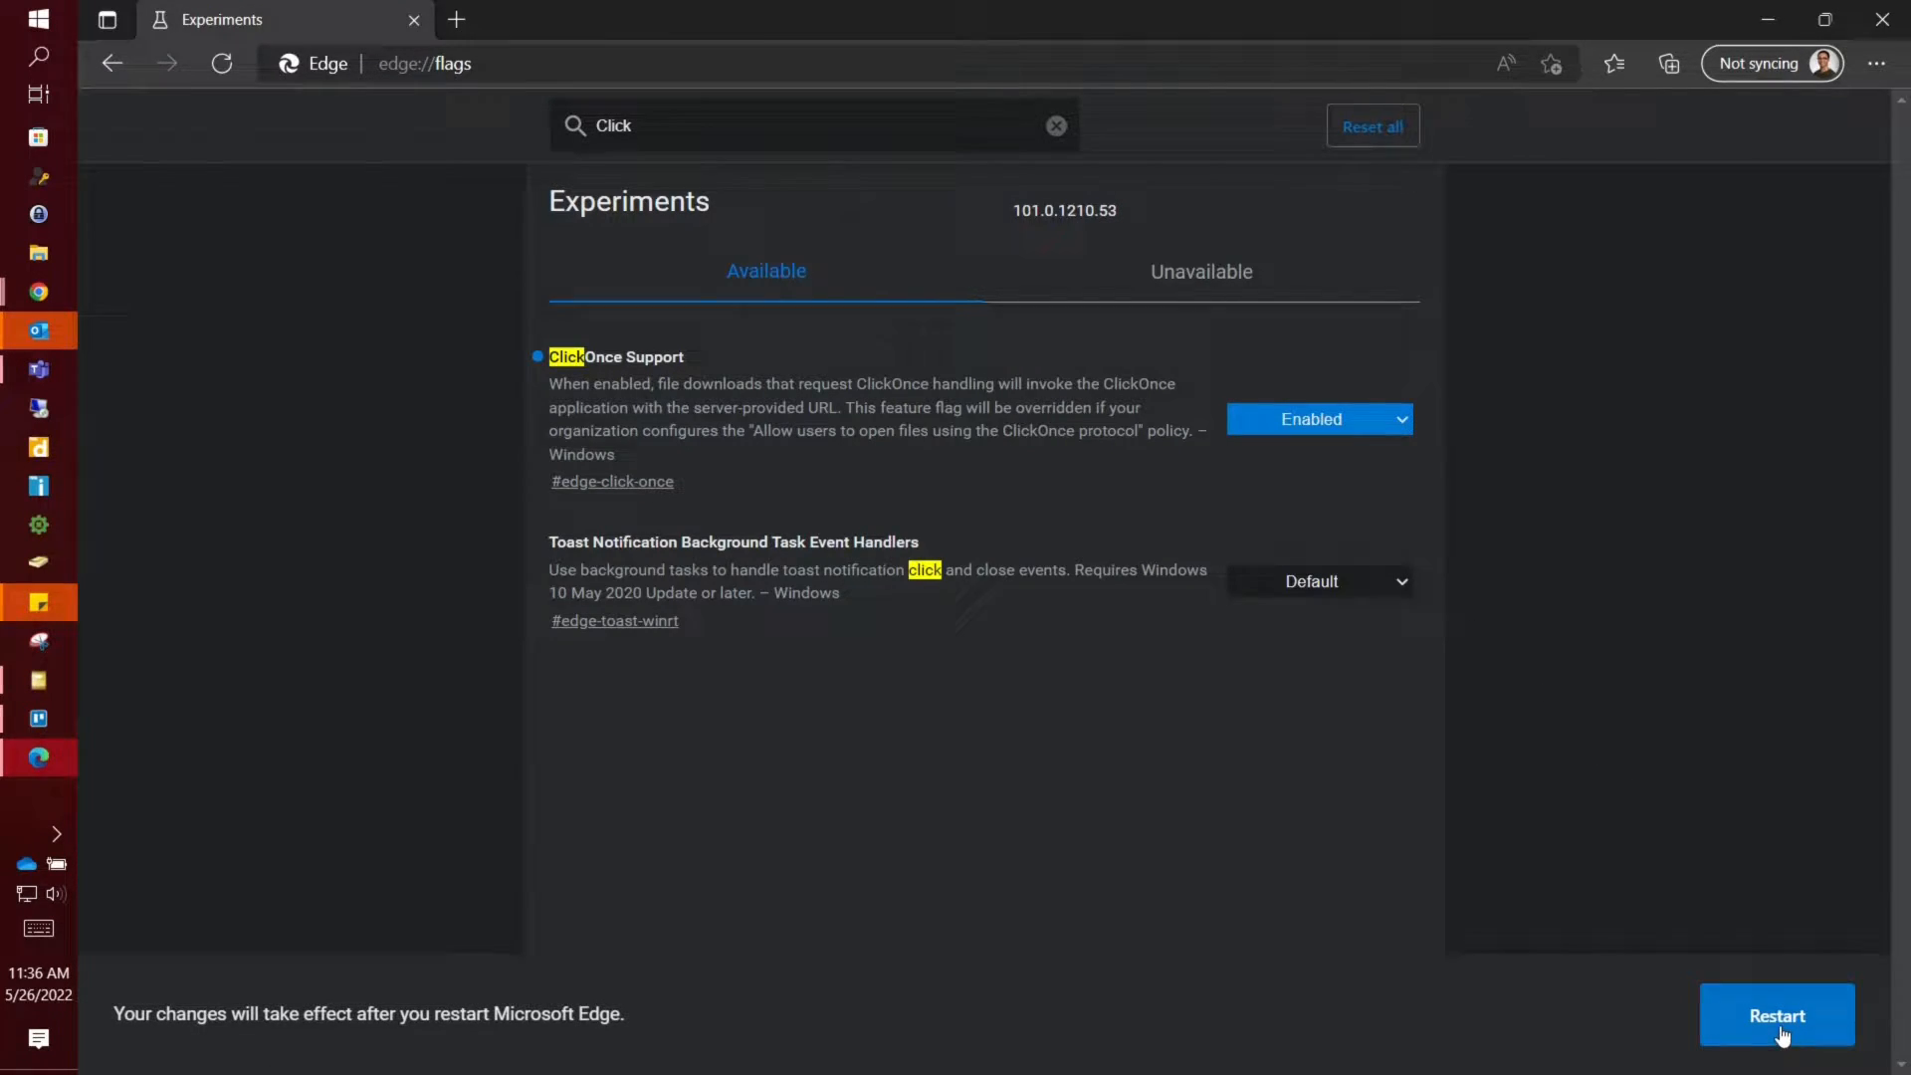
pyautogui.click(1054, 125)
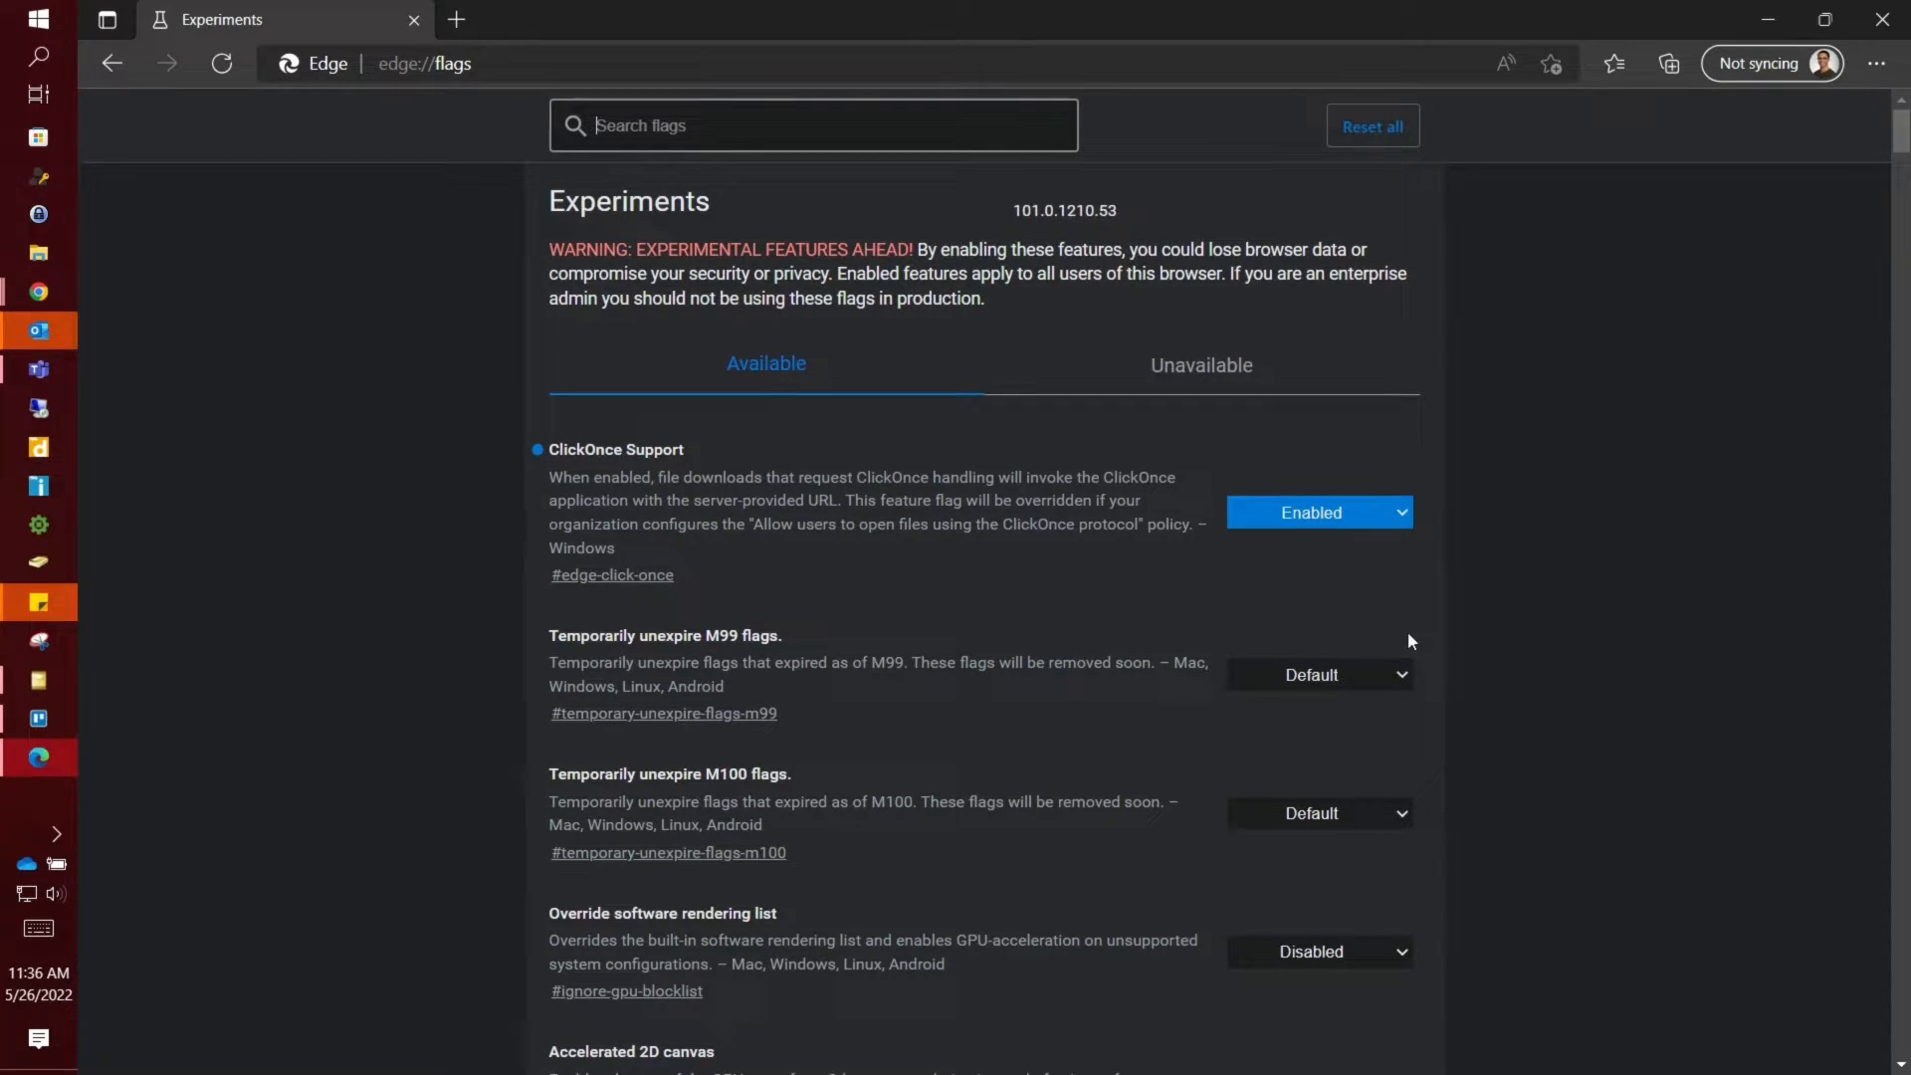
pyautogui.moveTo(457, 21)
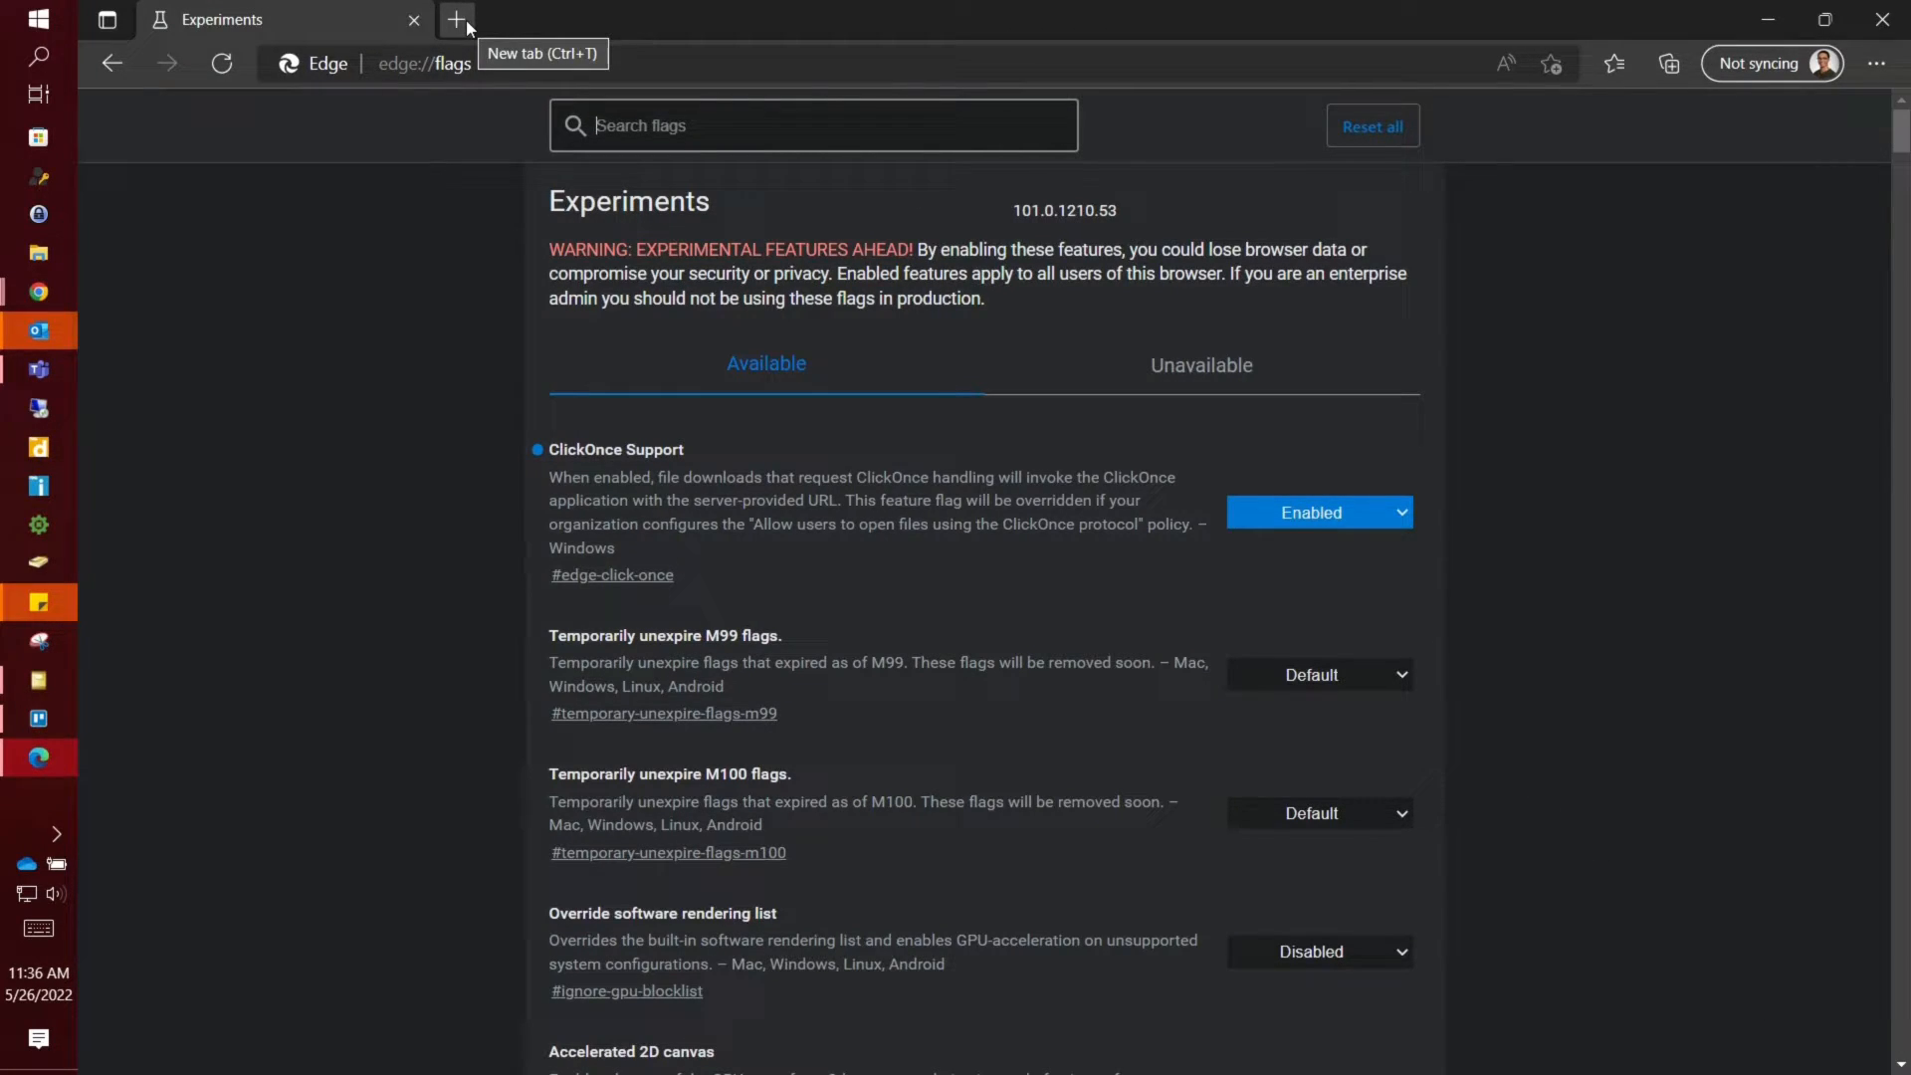
# Set 'Allow sites to be reloaded in Internet Explorer mode' to Allow in Default browser settings
pyautogui.click(1880, 63)
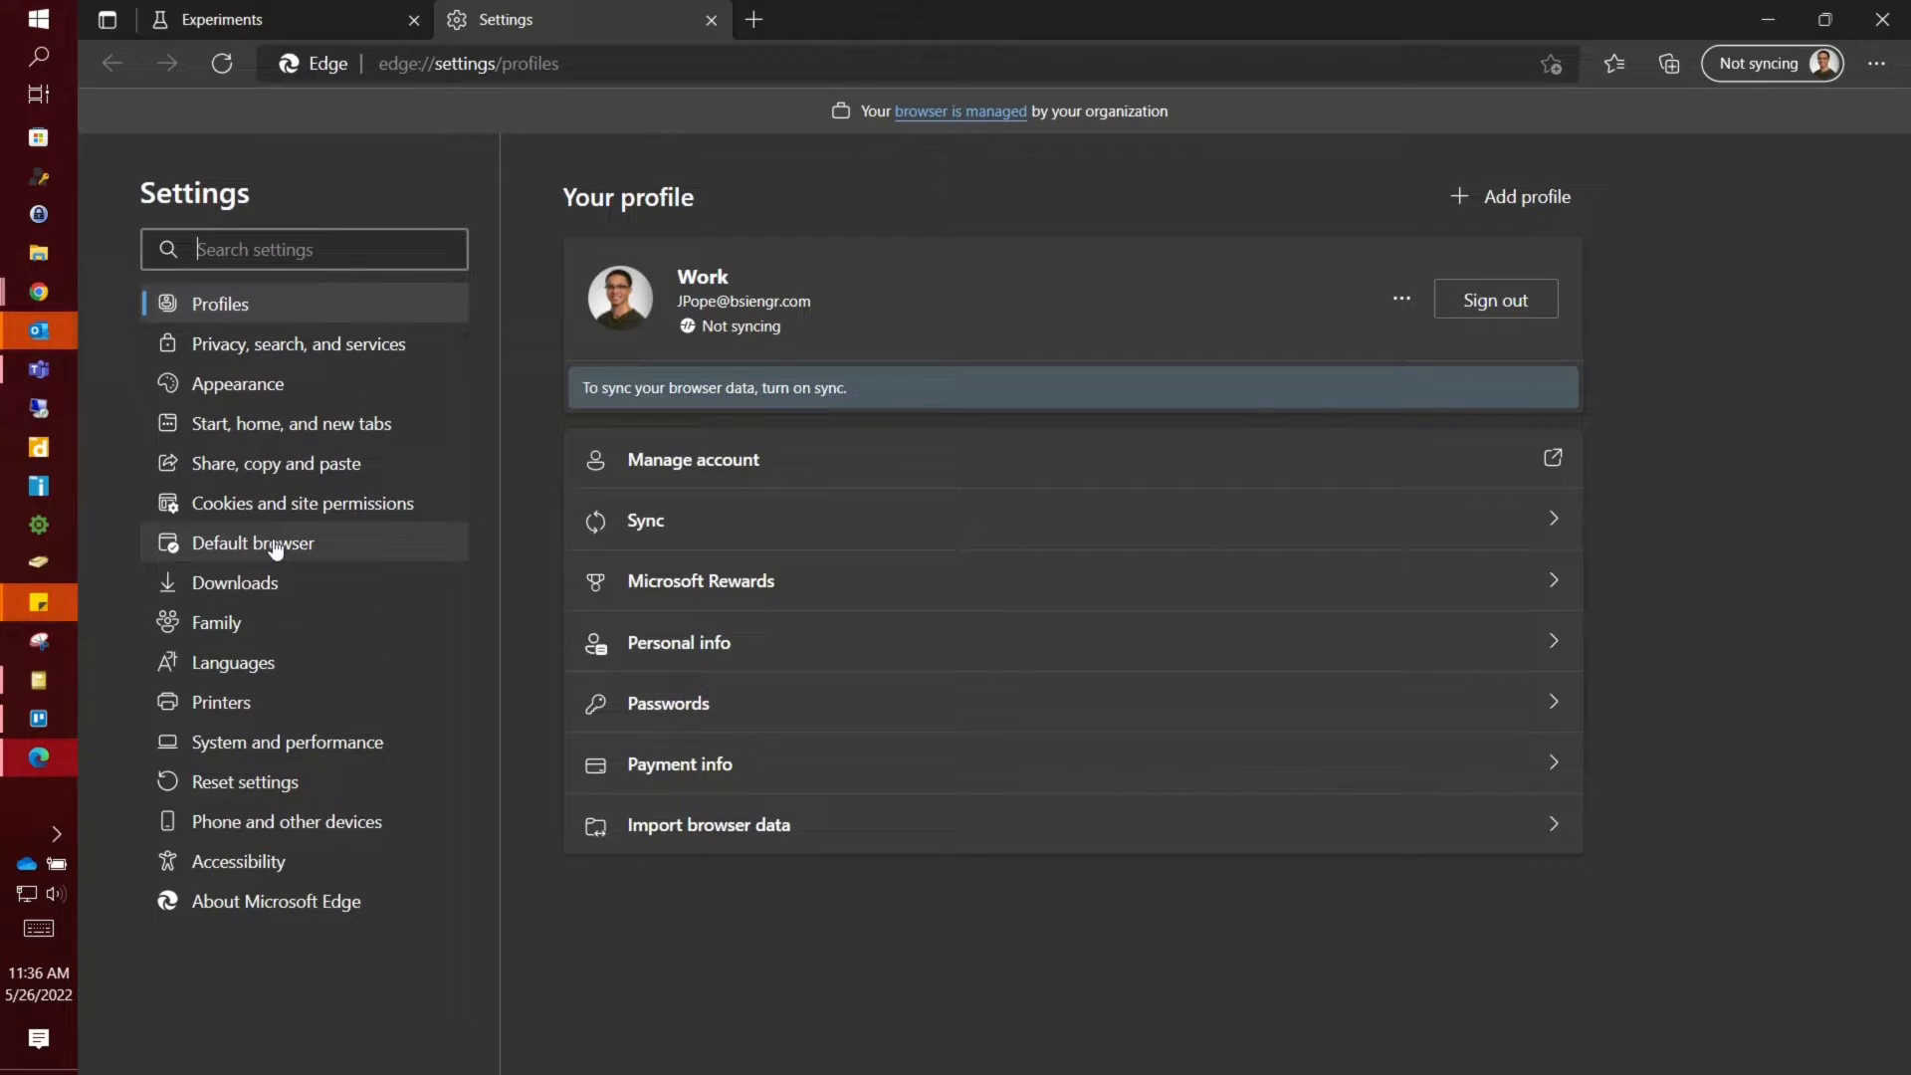
pyautogui.click(253, 542)
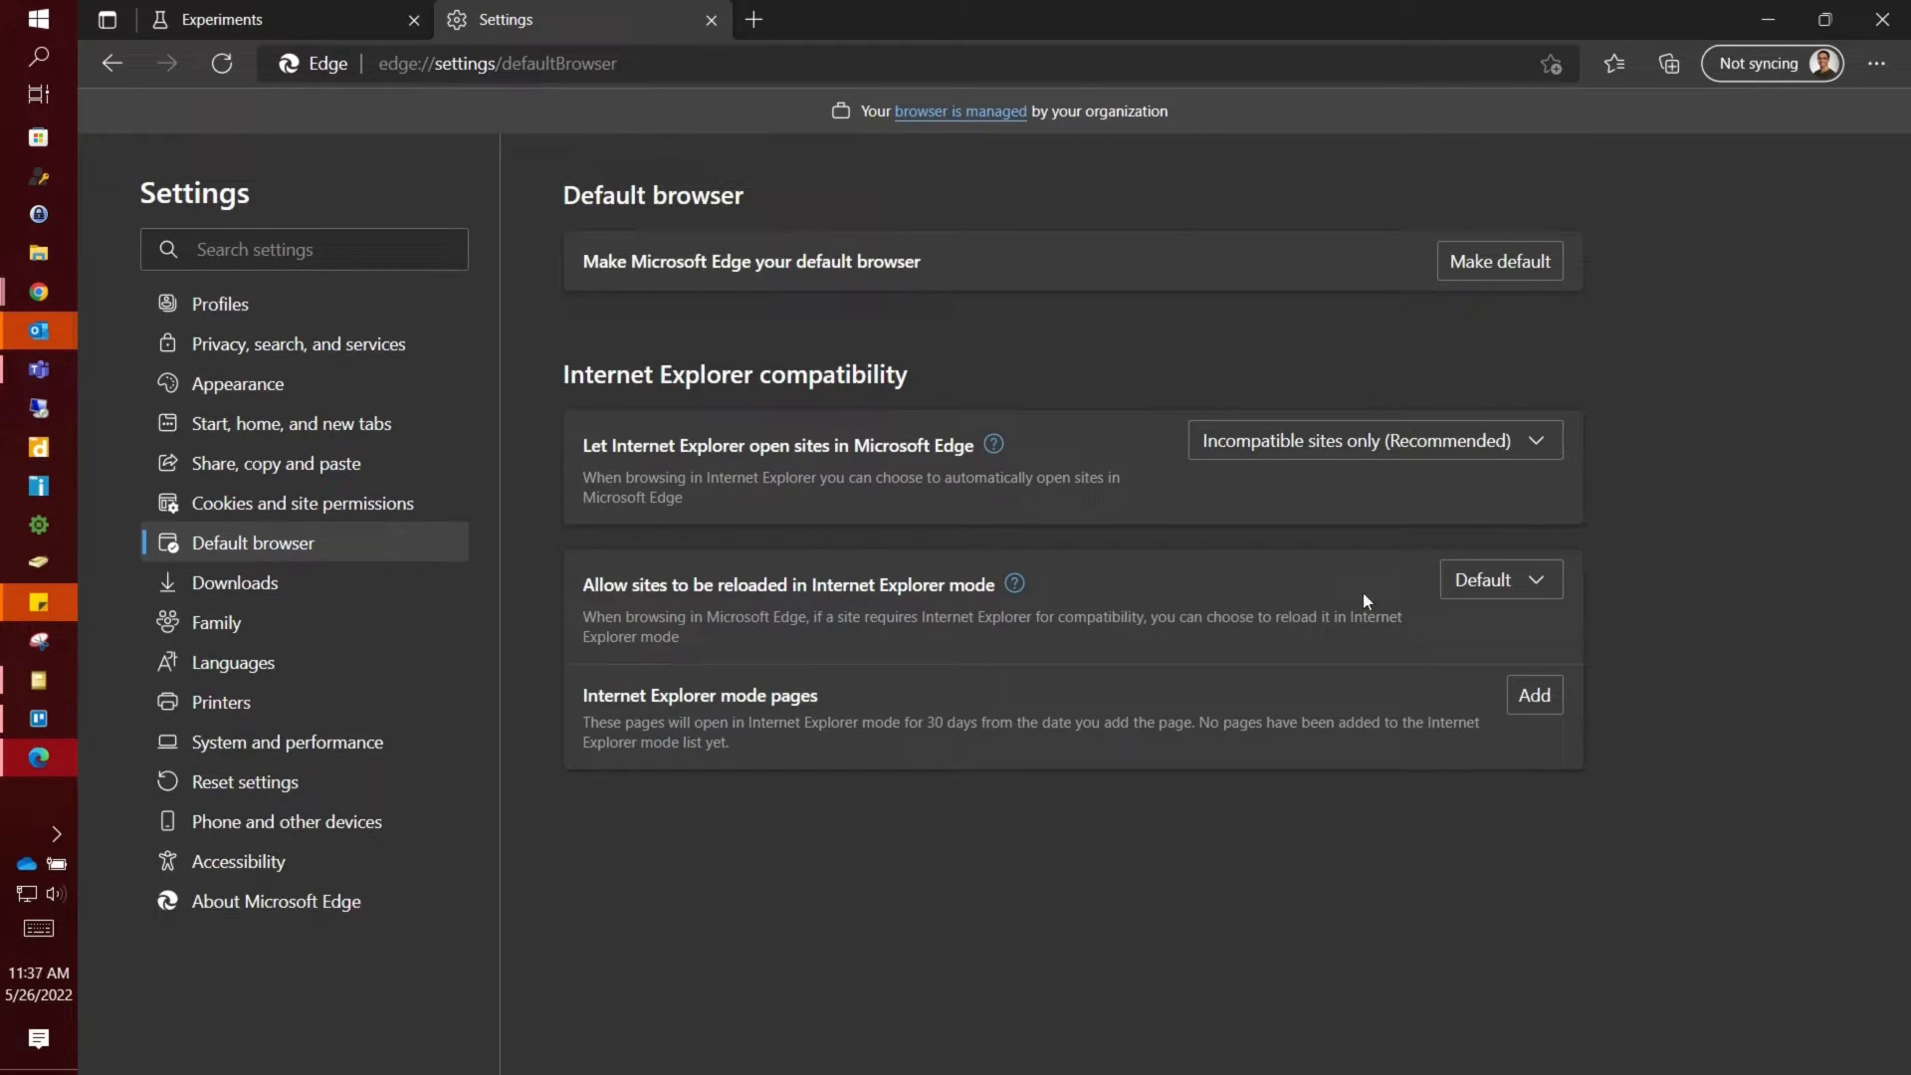
pyautogui.click(1500, 579)
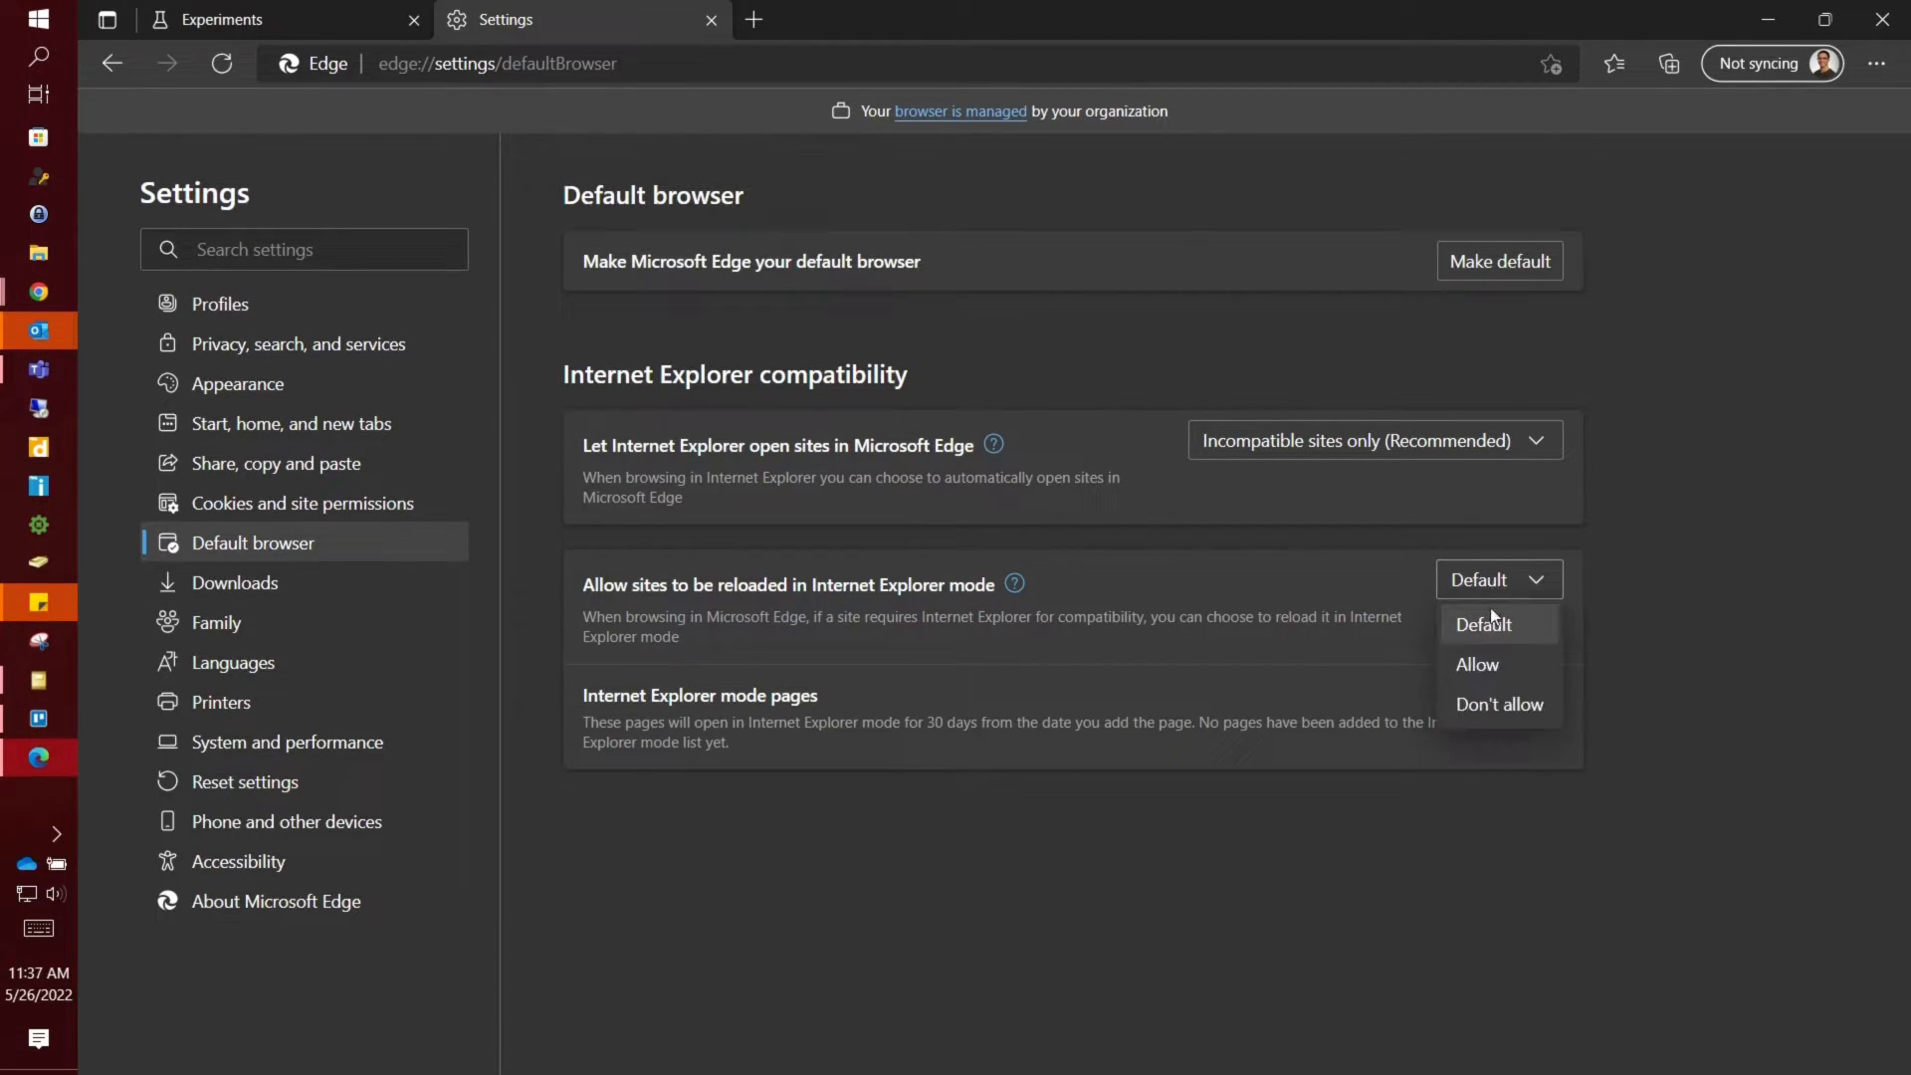
pyautogui.click(1476, 664)
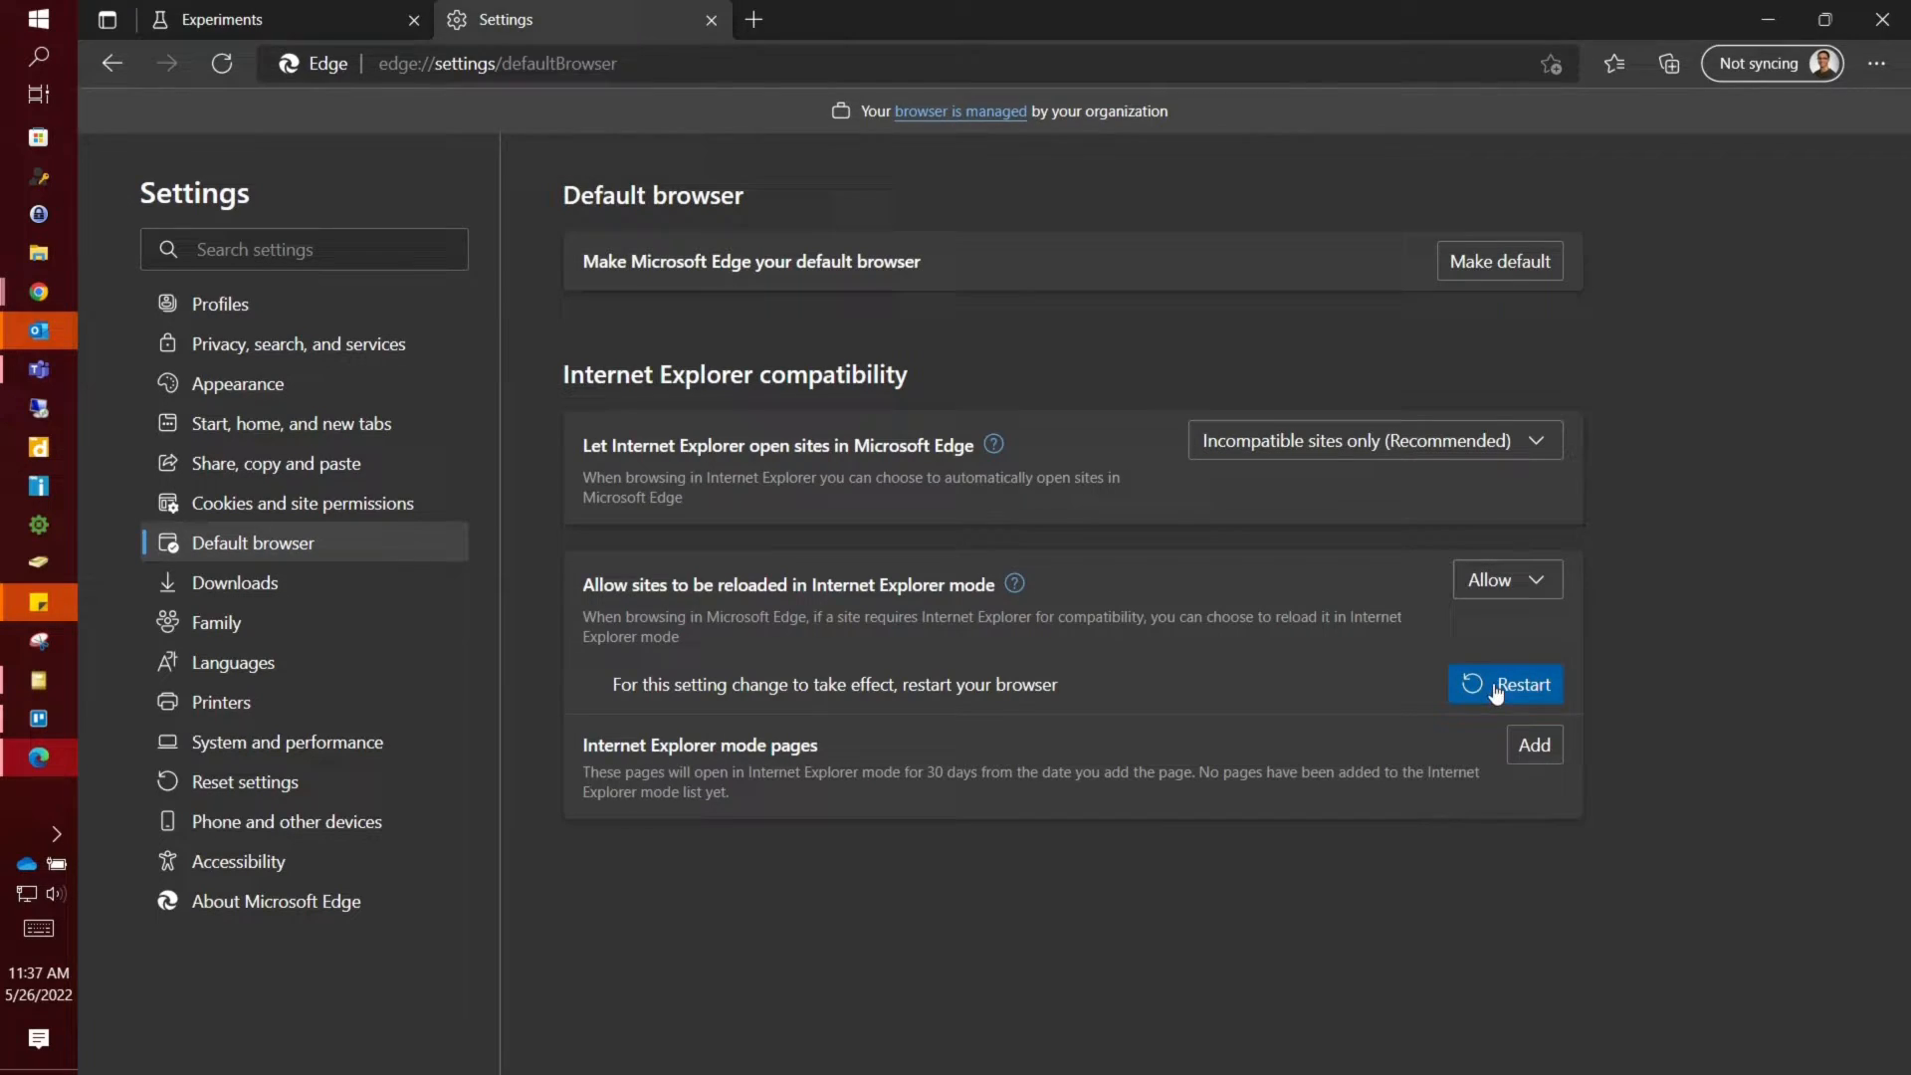
# Restart Edge and open a fresh blank tab
pyautogui.click(1506, 684)
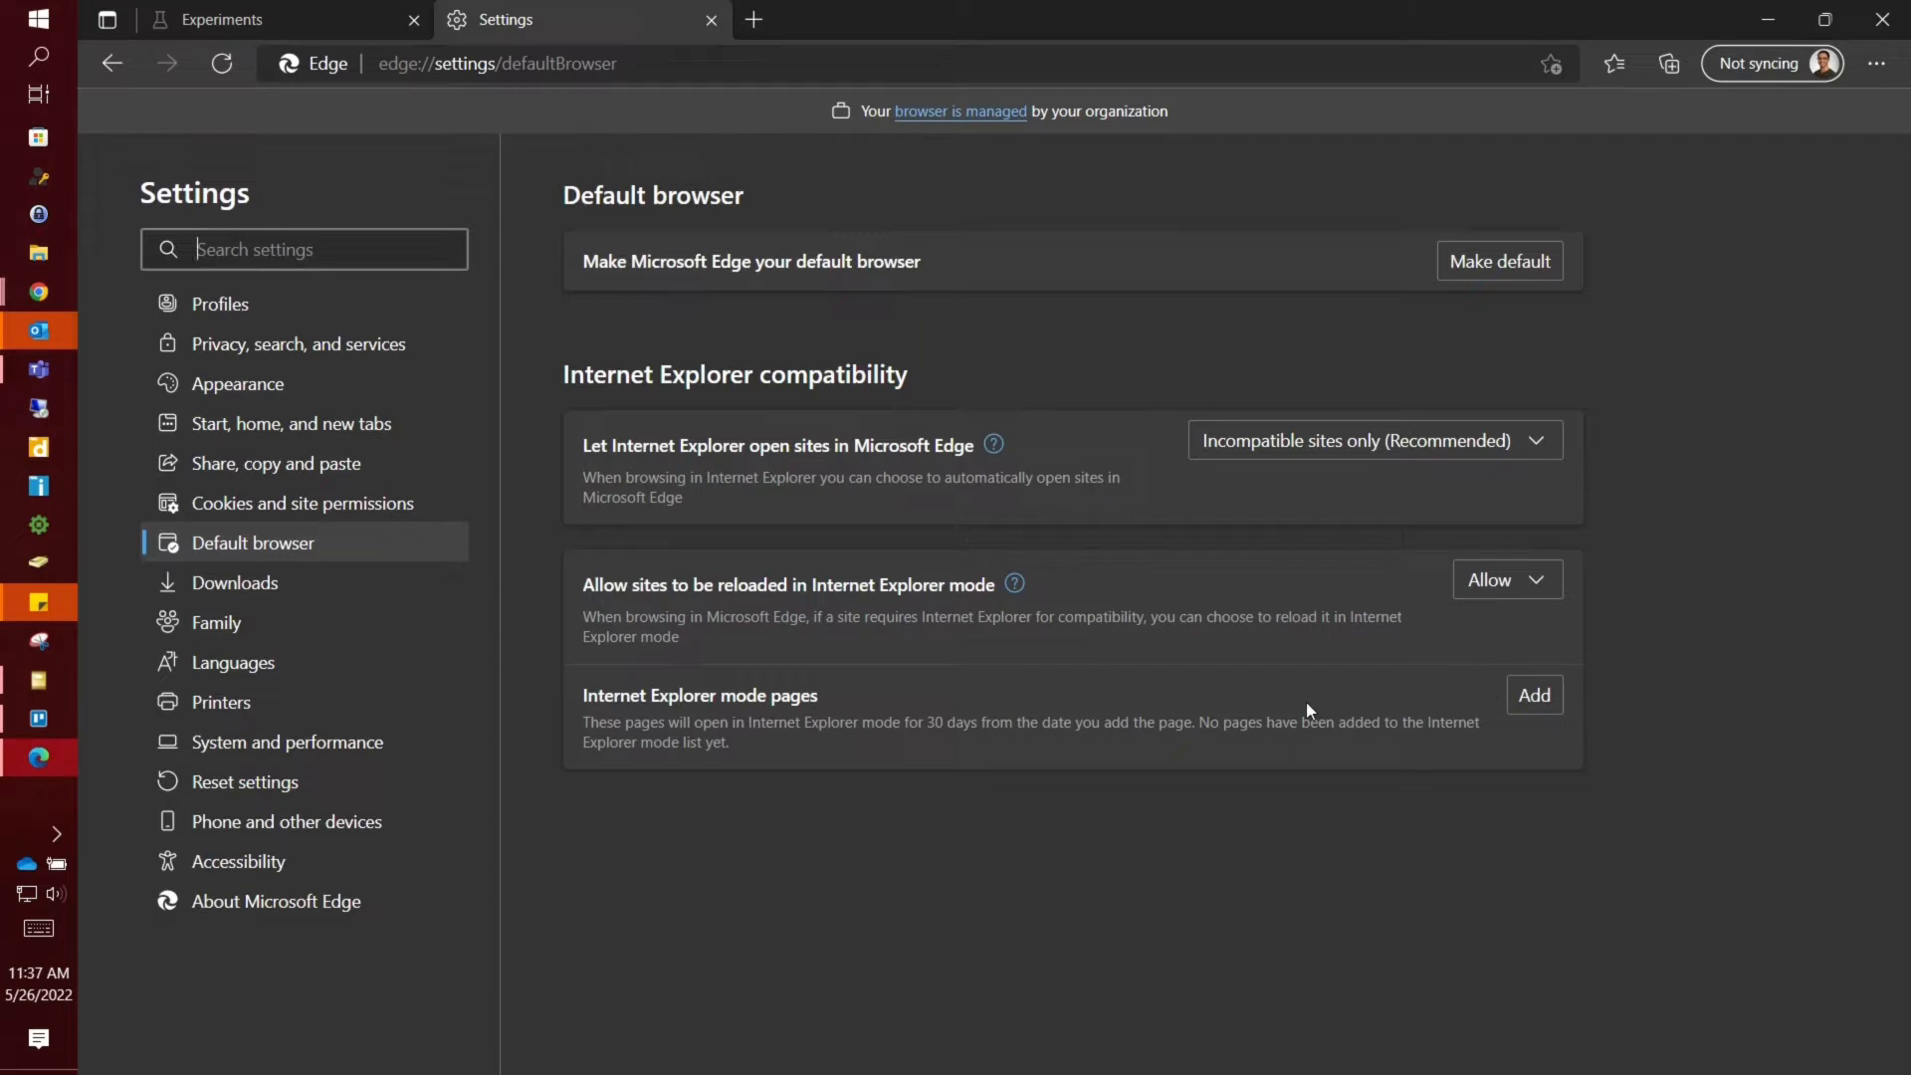
pyautogui.click(1048, 20)
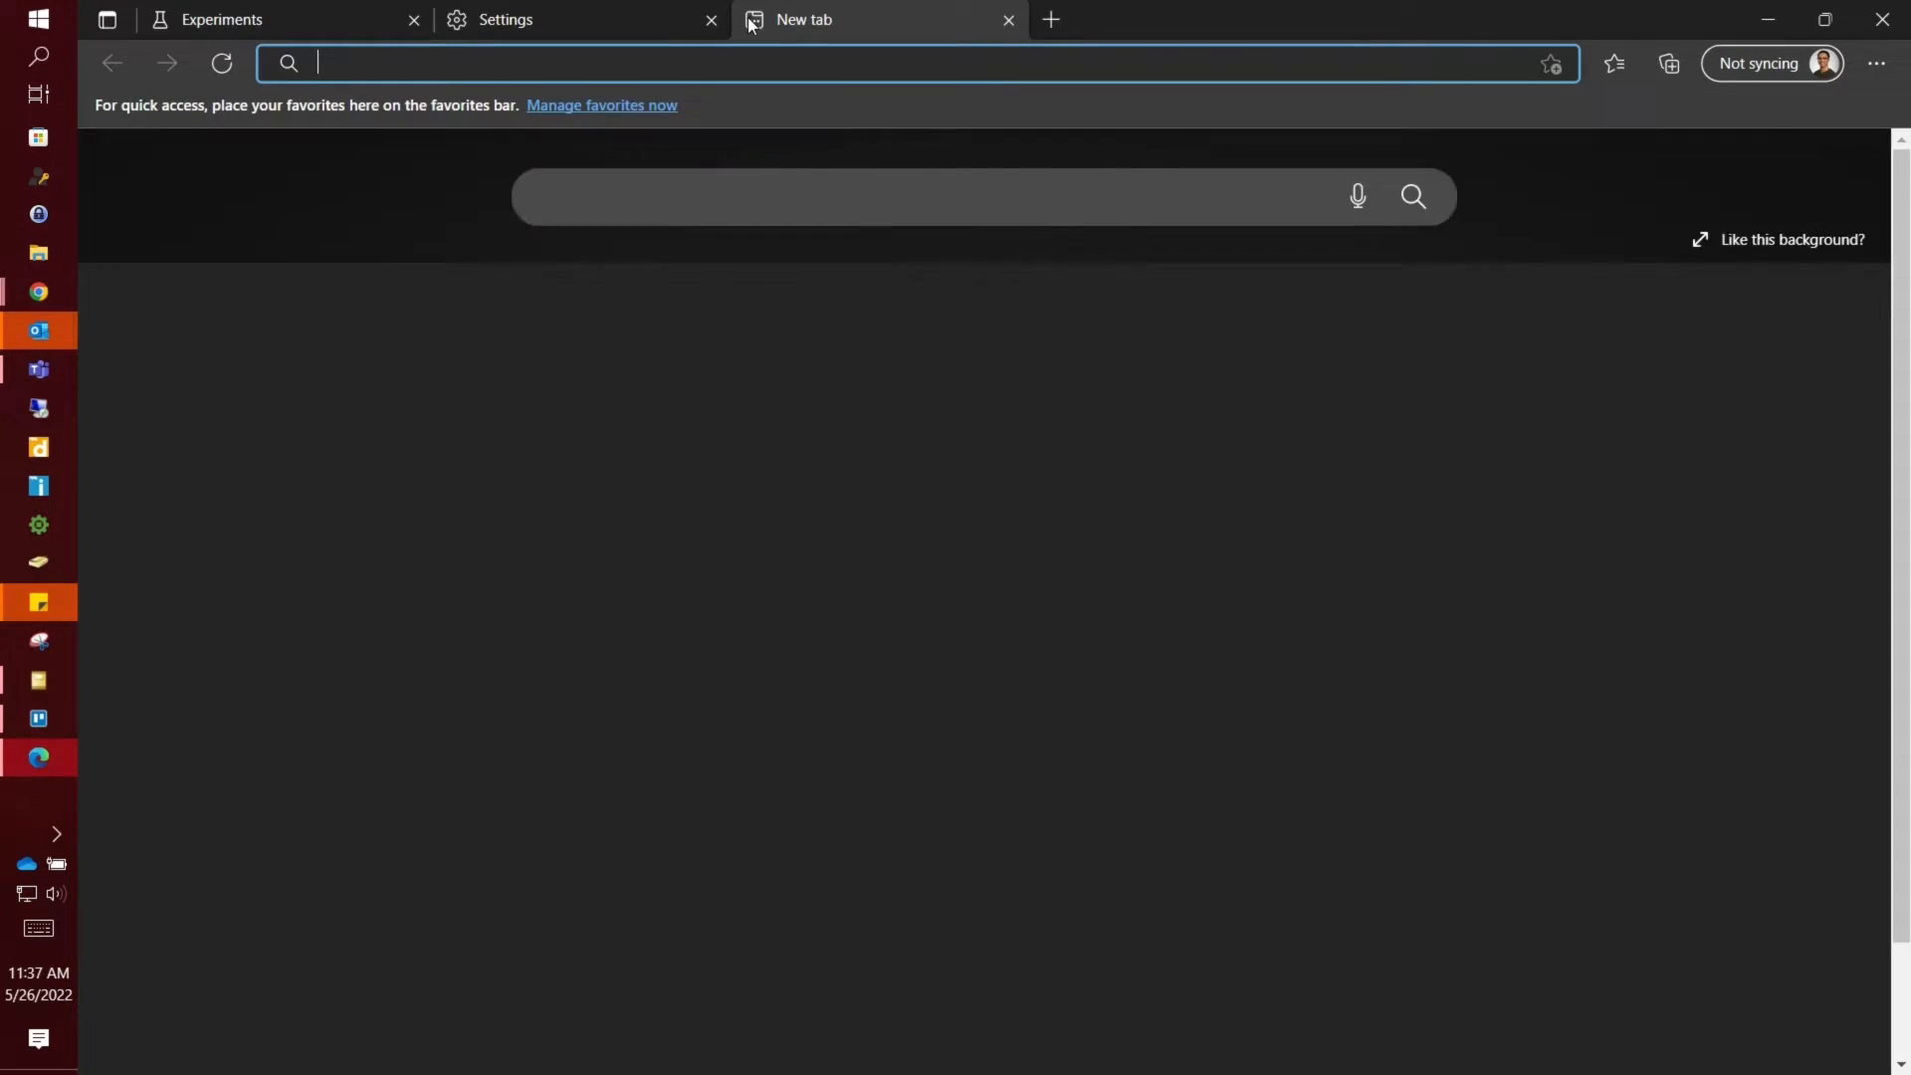
# Open the RD Web Access page via the 'remote' suggestion and show the Settings menu
pyautogui.write('remote')
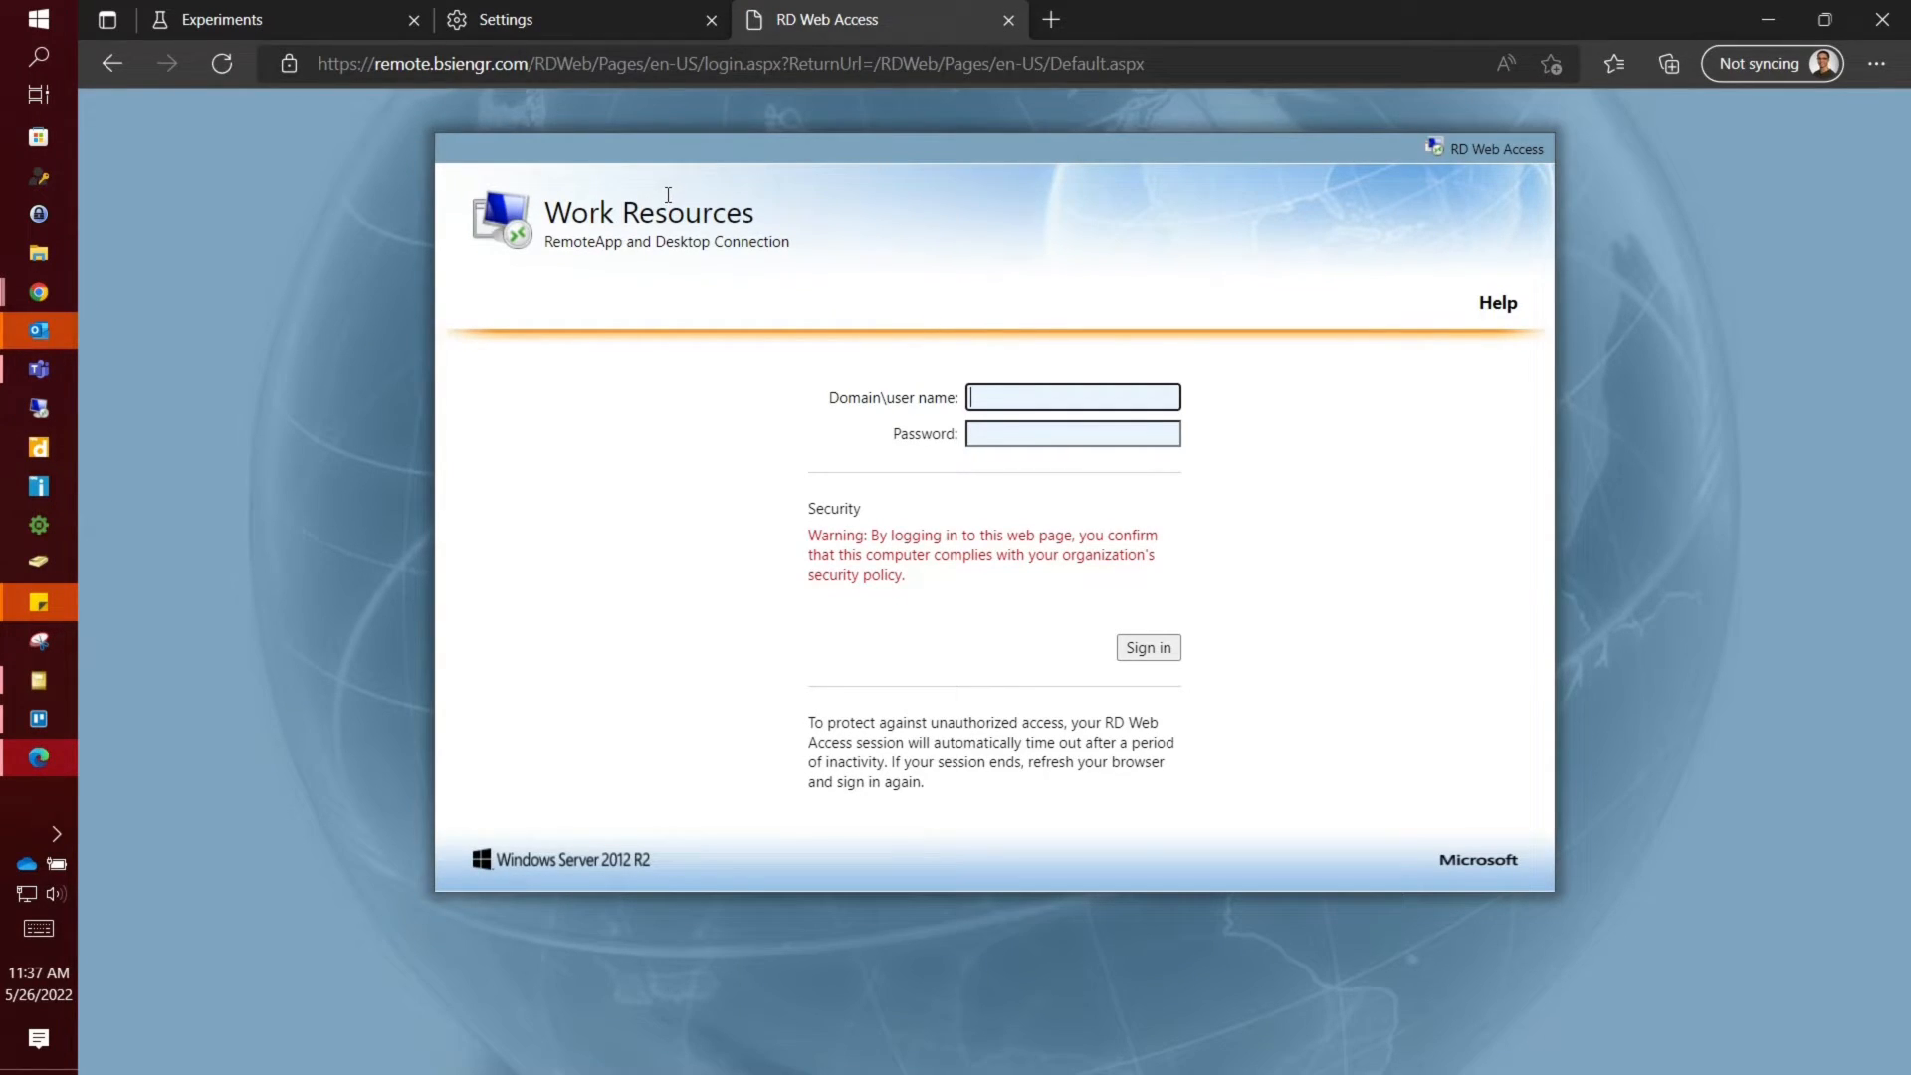
pyautogui.click(1876, 64)
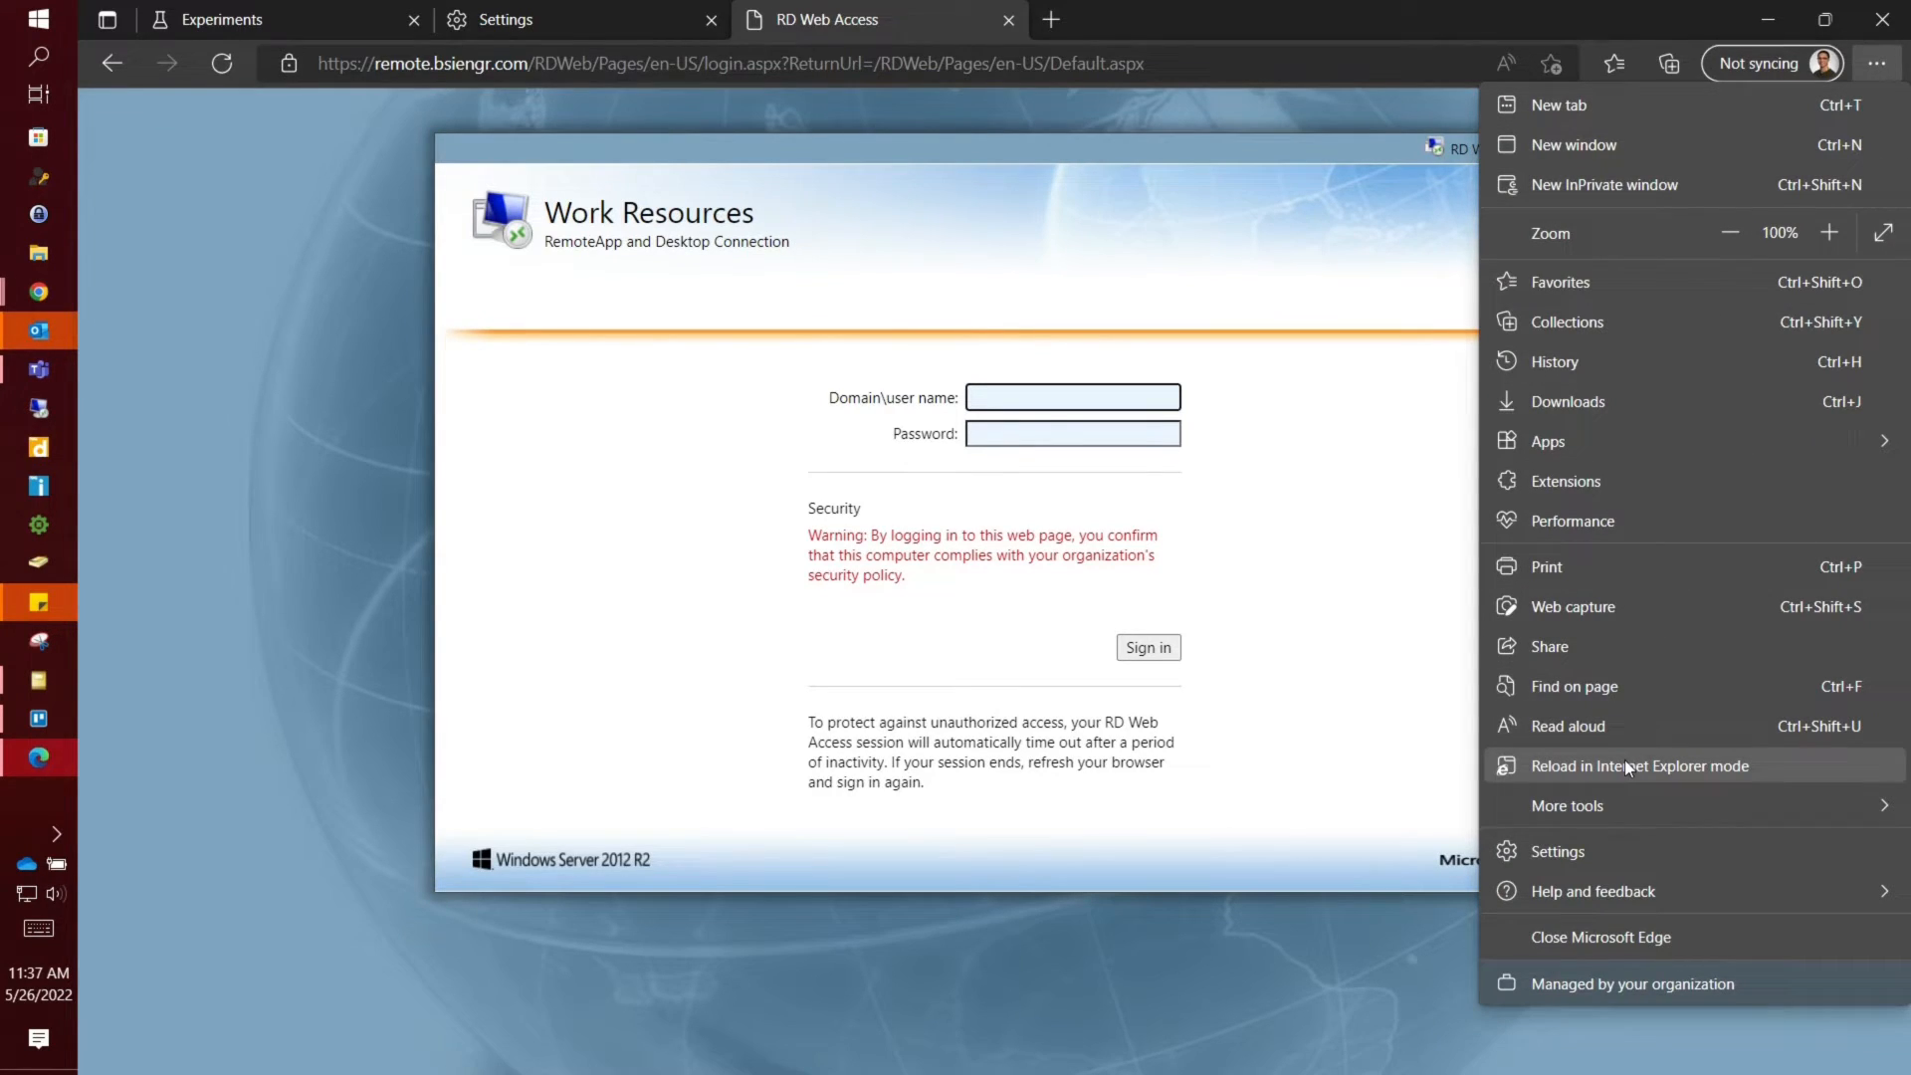
# Reload RD Web Access in Internet Explorer mode, keeping that mode for next time
pyautogui.click(1639, 766)
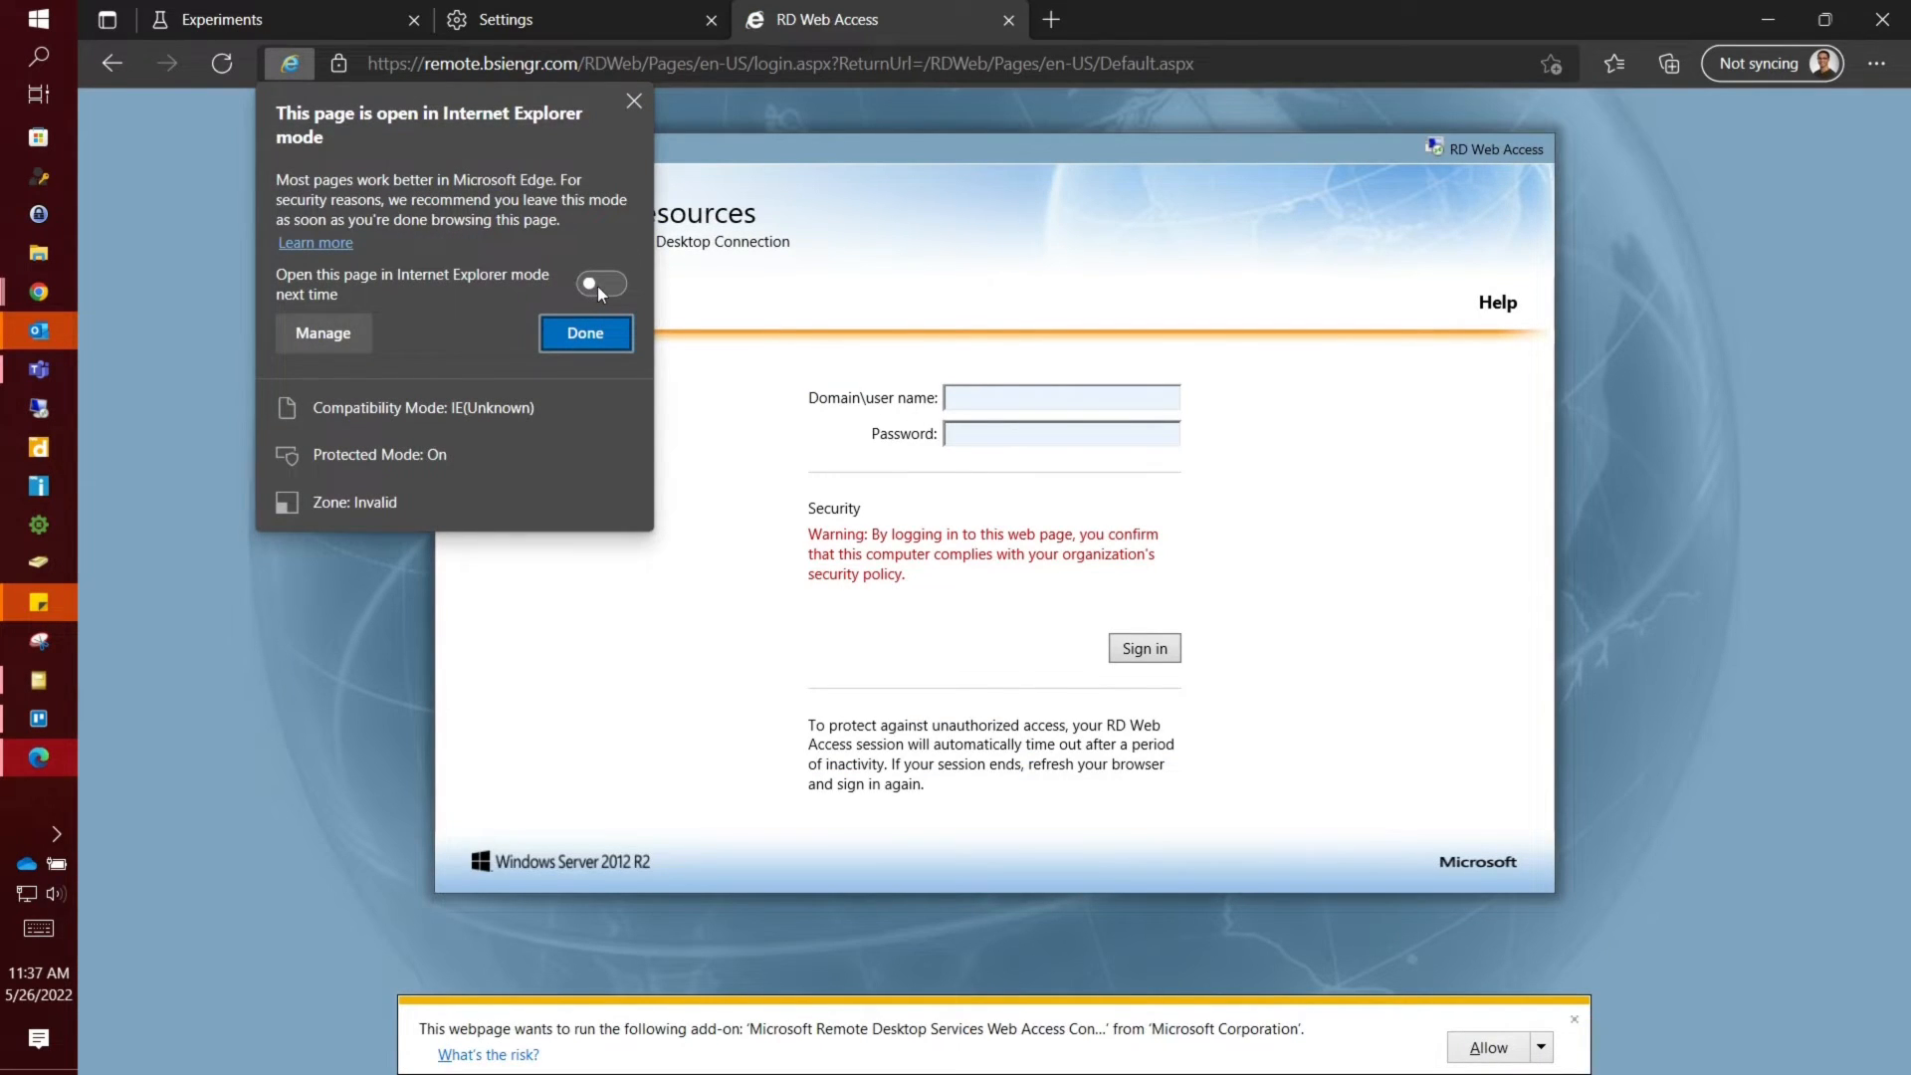
pyautogui.click(599, 283)
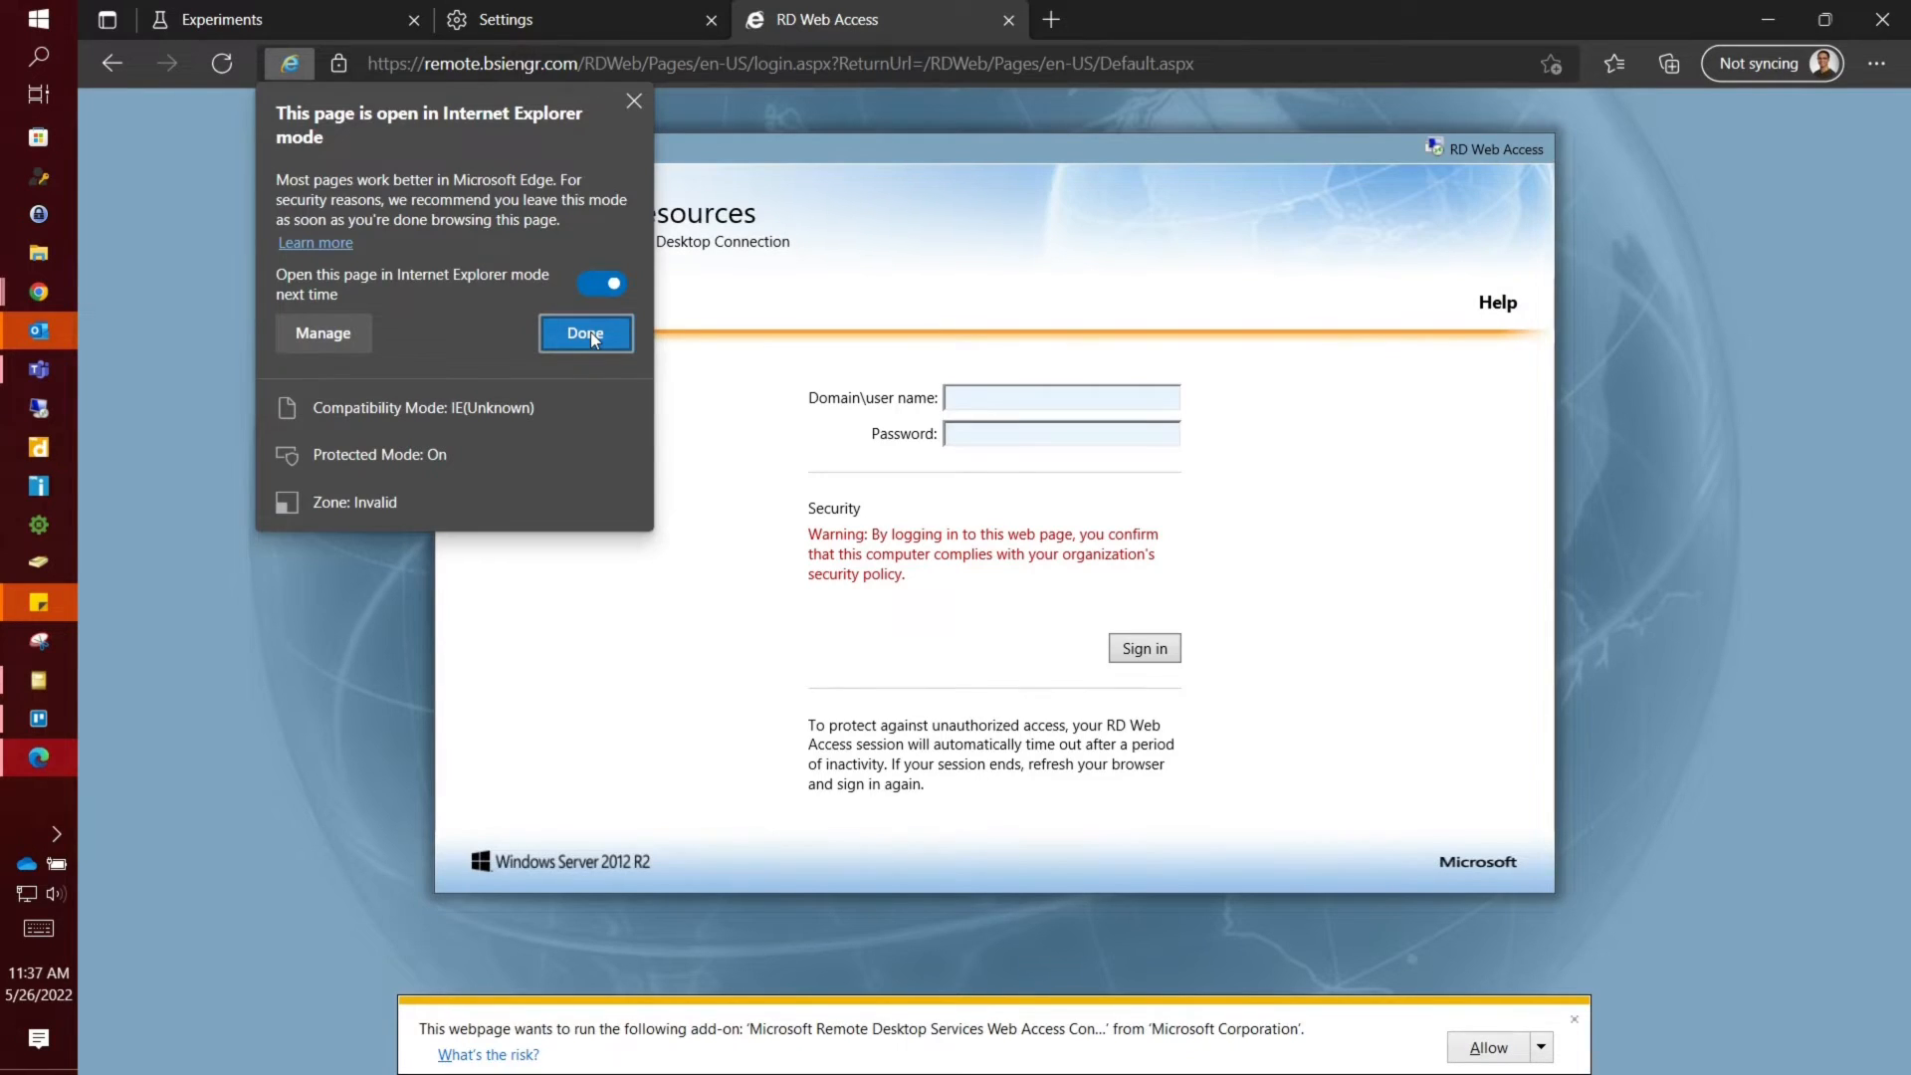
pyautogui.click(585, 332)
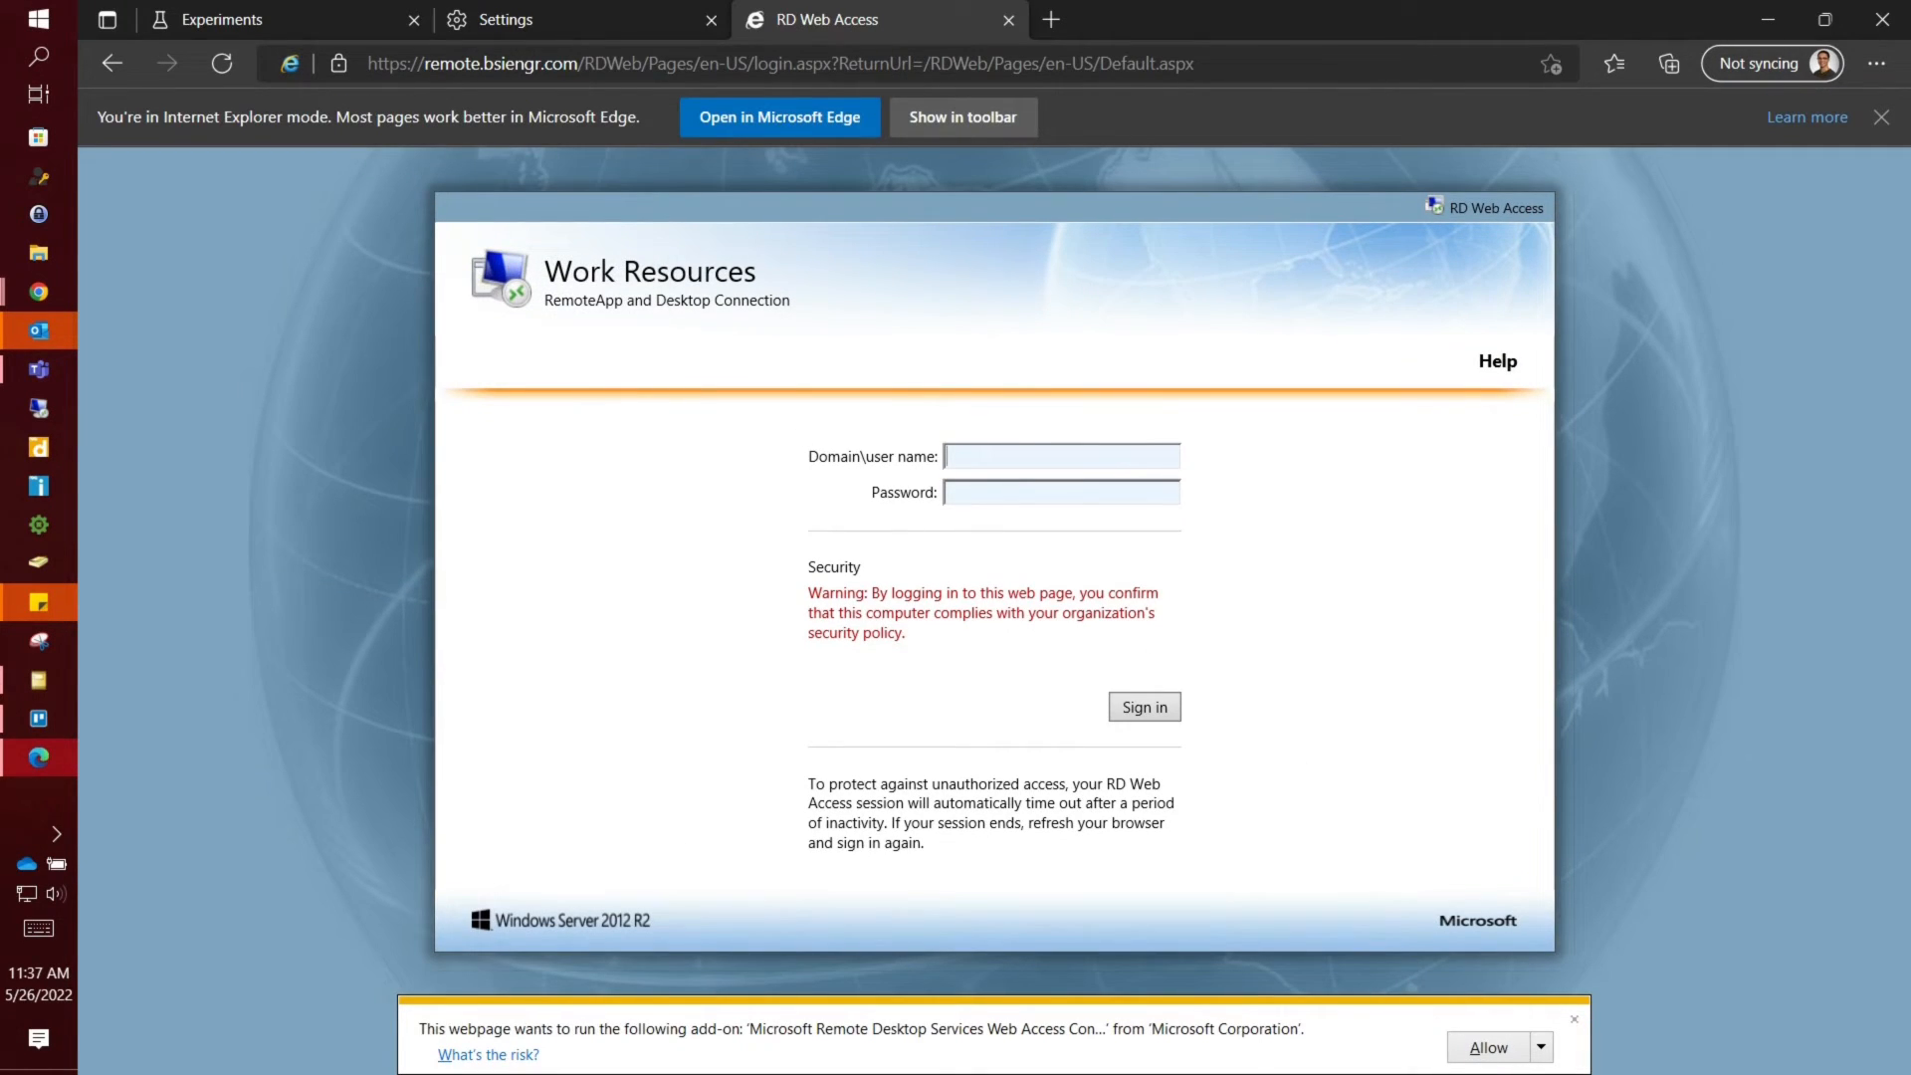
pyautogui.click(1484, 1047)
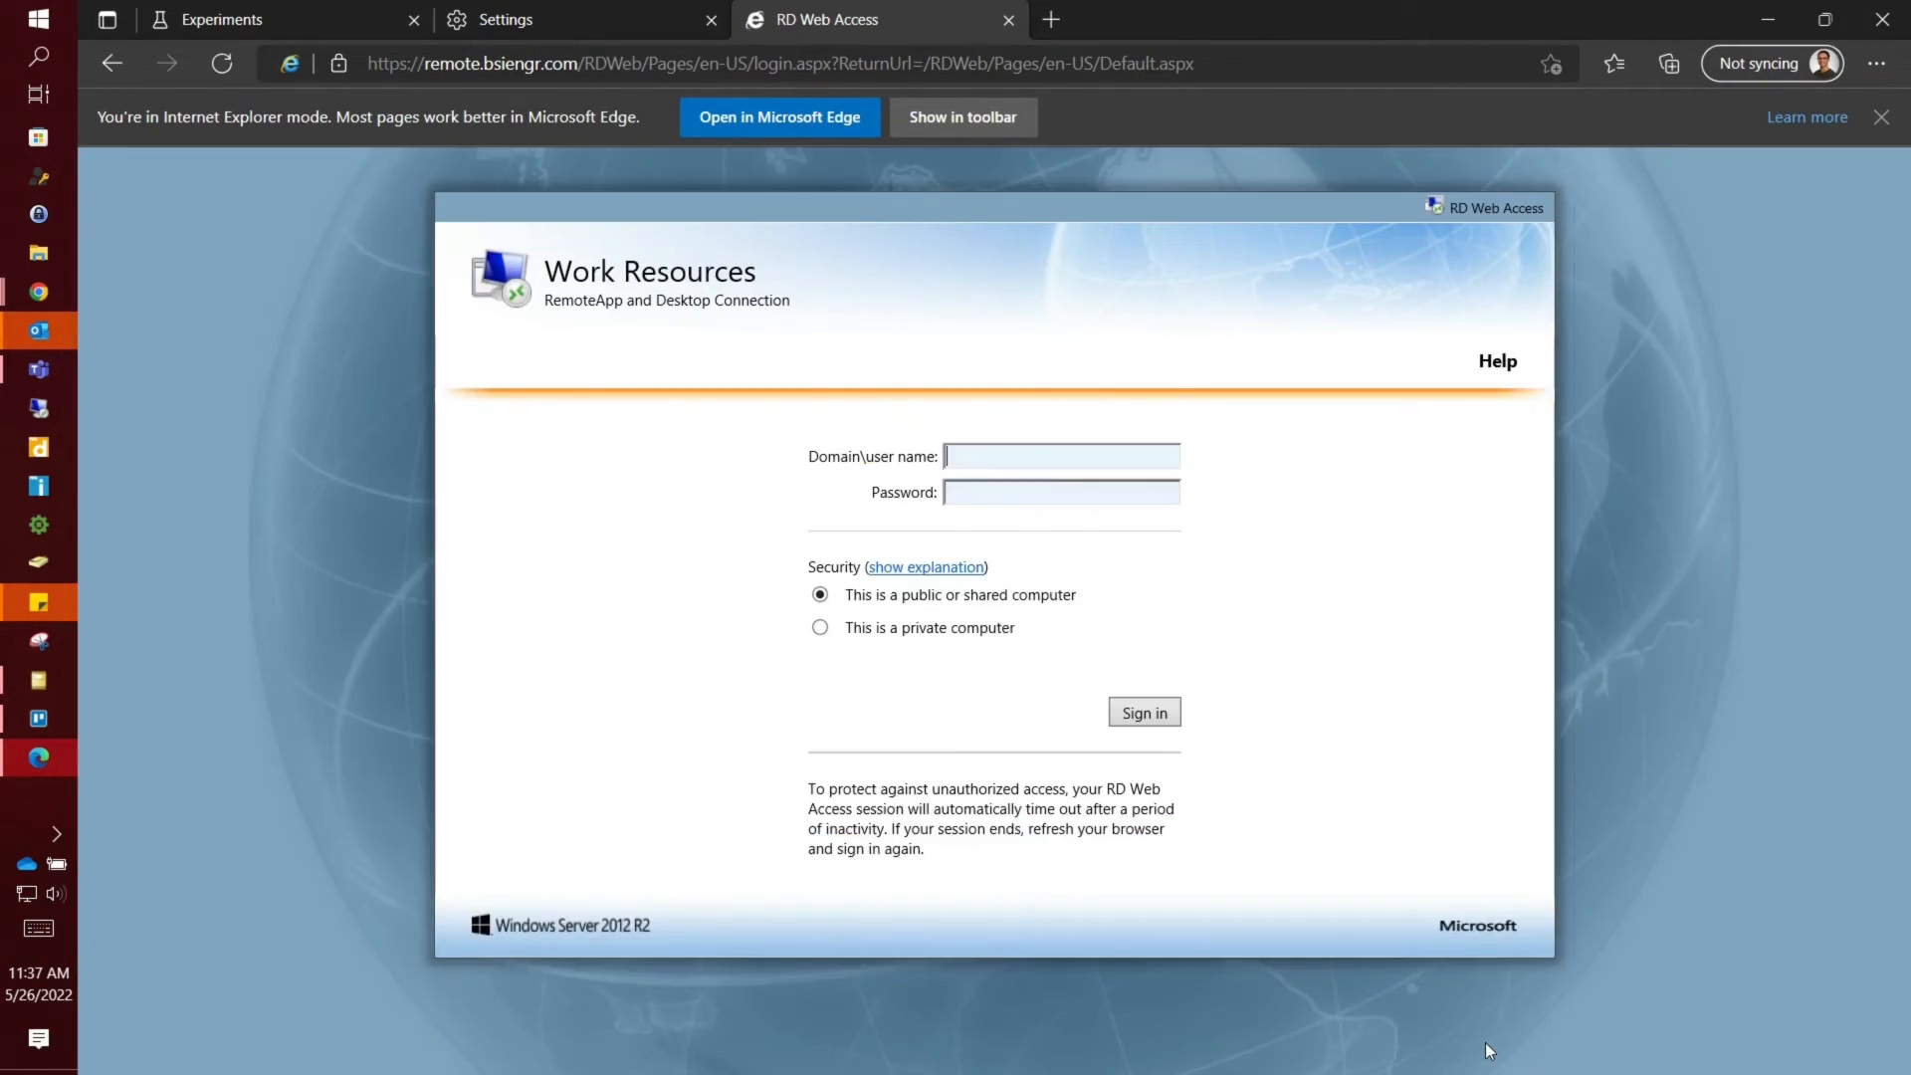